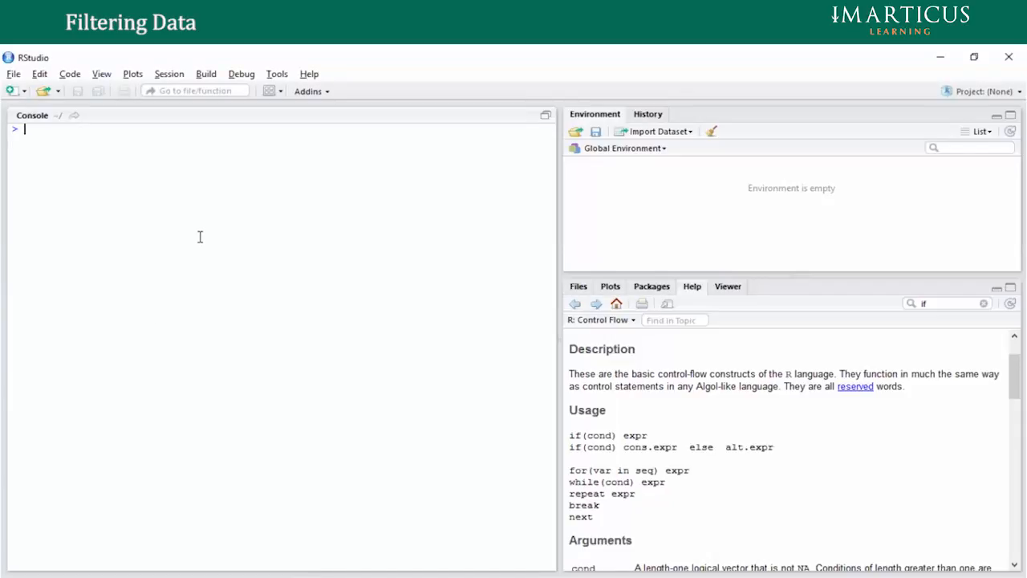
# - Run library(dplyr) in the console, loading the package with its masking messages
pyautogui.write('libr')
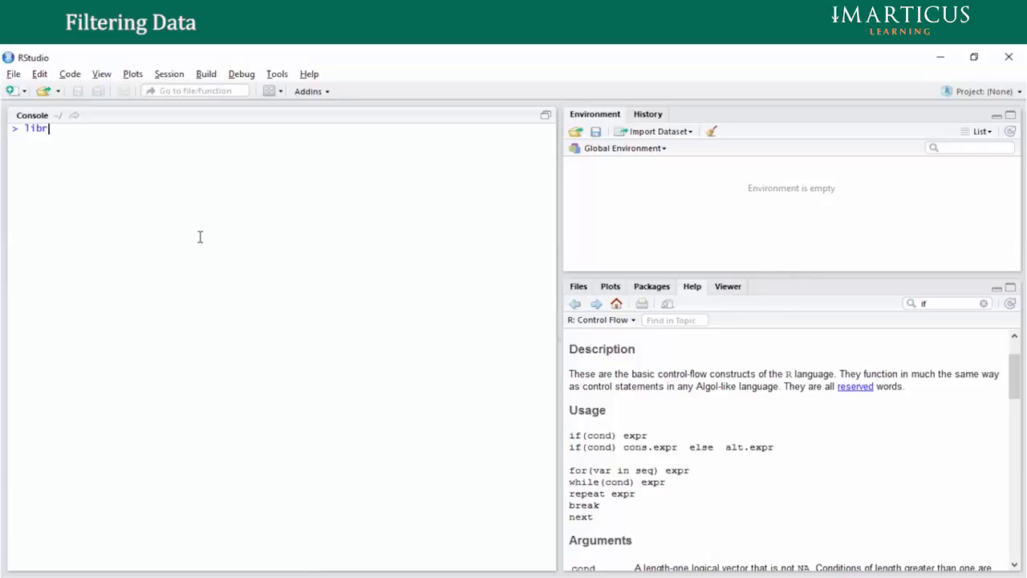
pyautogui.write('ary')
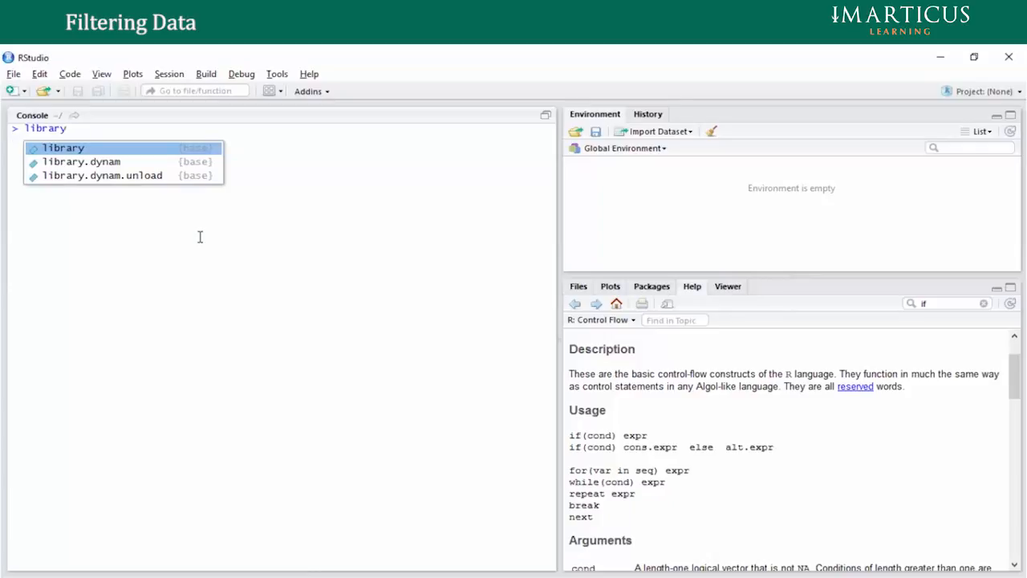
pyautogui.write('(dplyr)')
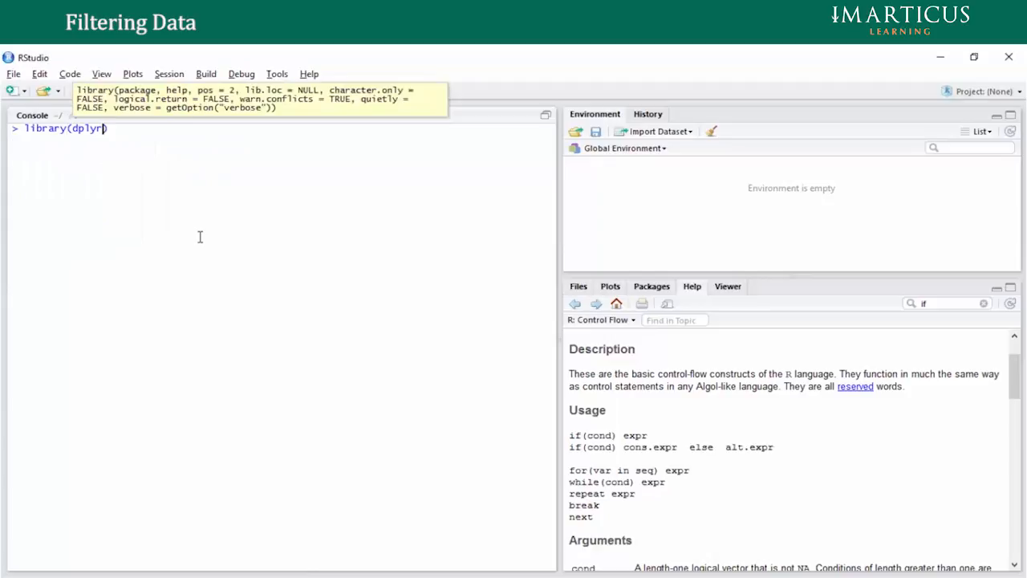
pyautogui.press('Return')
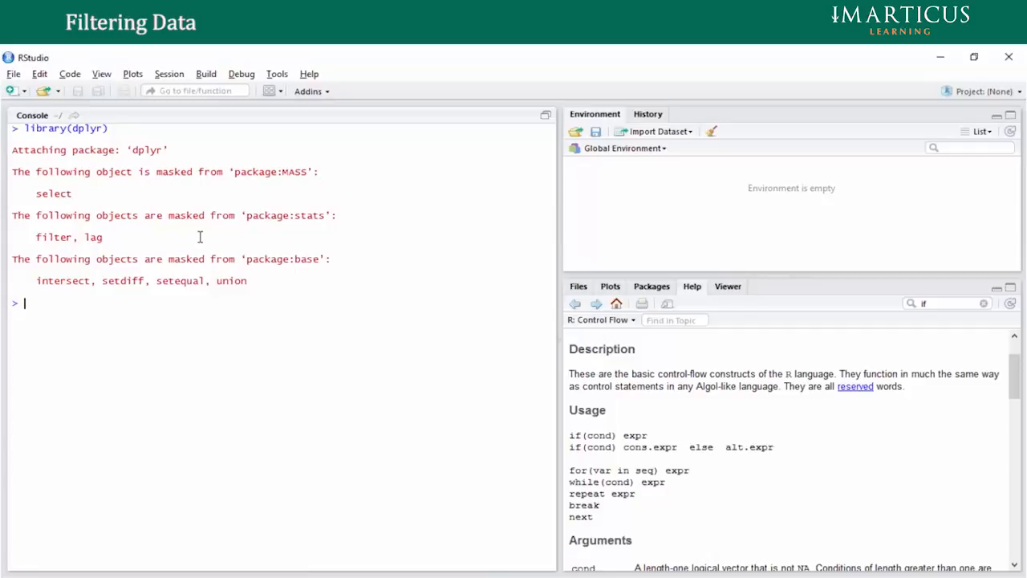
pyautogui.moveTo(642, 143)
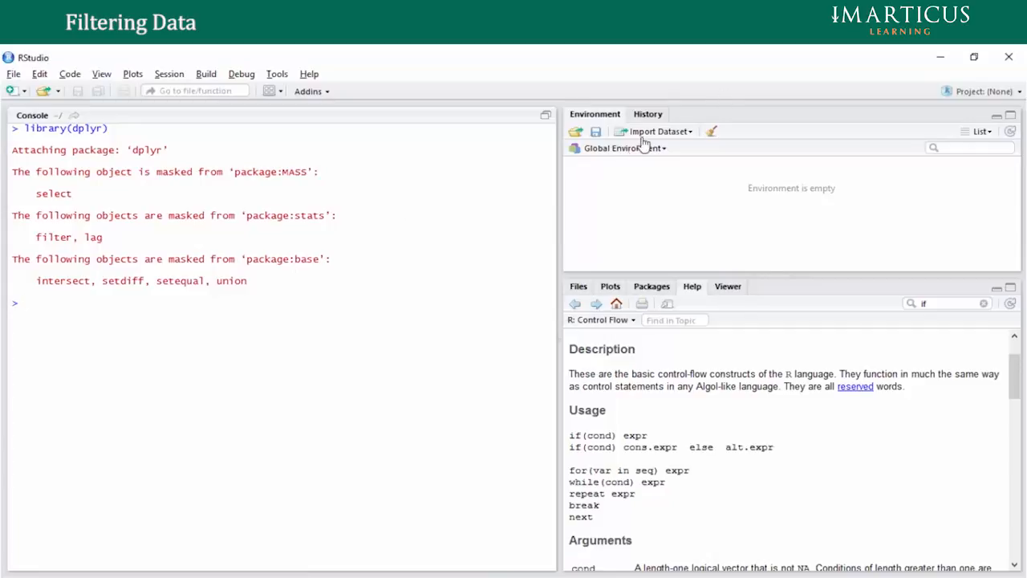
# - Run data("Boston") and class(Boston), confirming it is a data.frame, then begin a filter call
pyautogui.write('data()')
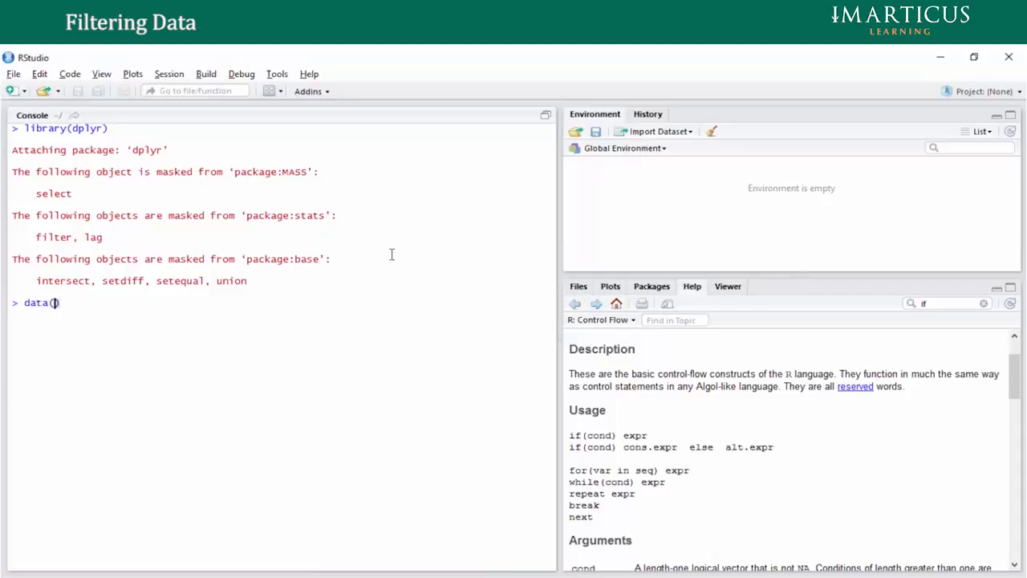
pyautogui.write('"Boston')
pyautogui.press('Return')
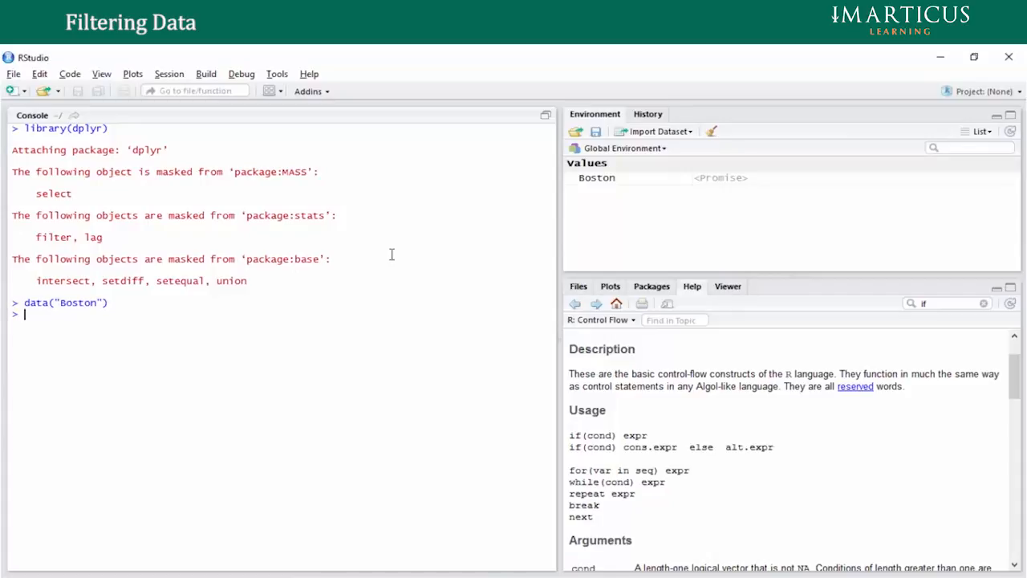
pyautogui.write('class(')
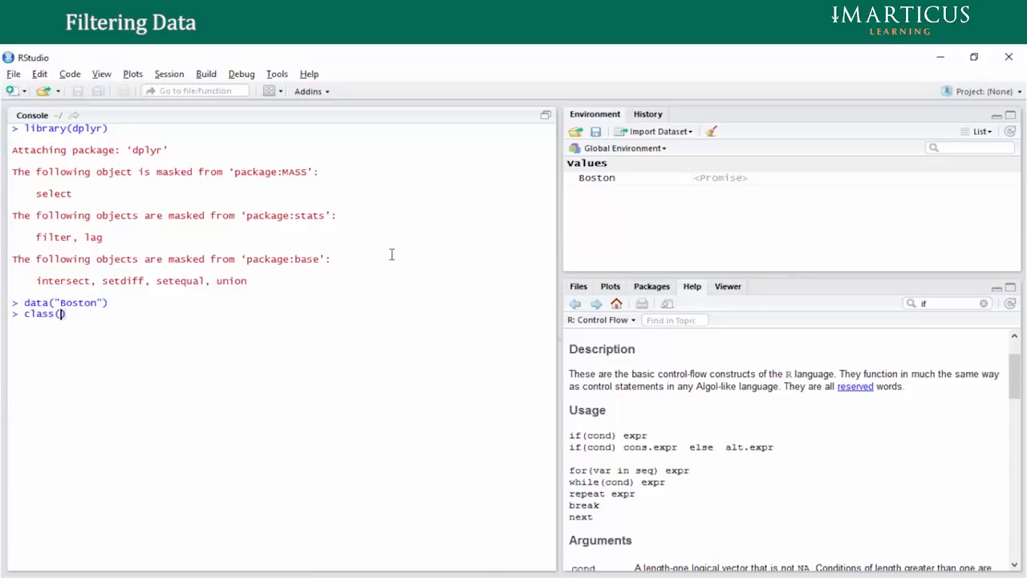
pyautogui.write('Boston')
pyautogui.press('Return')
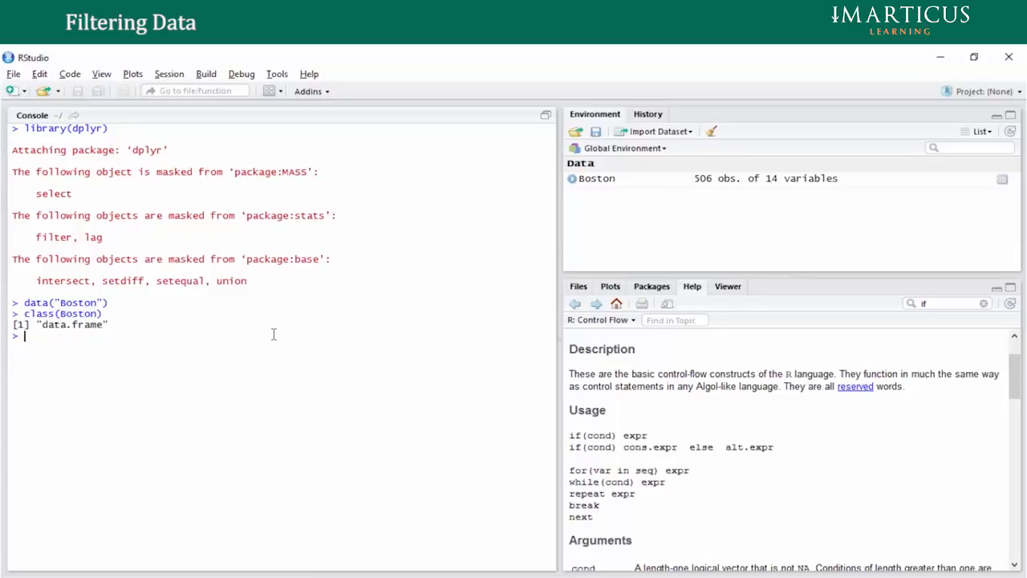
pyautogui.write('filter(')
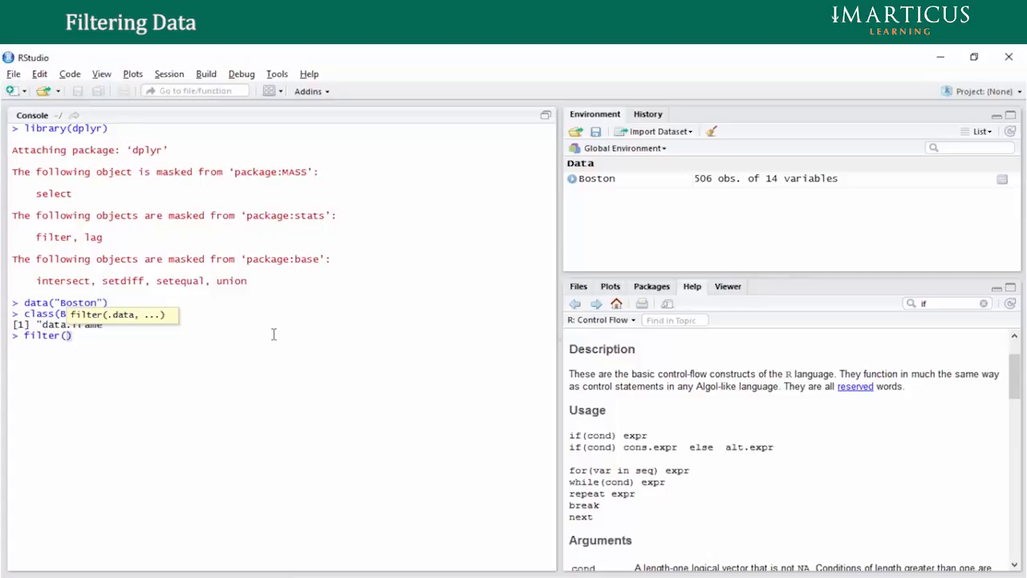
# - Draft filter(Boston, select= at the prompt, erase the argument and retype filter(Boston) unrun
pyautogui.write('Boston')
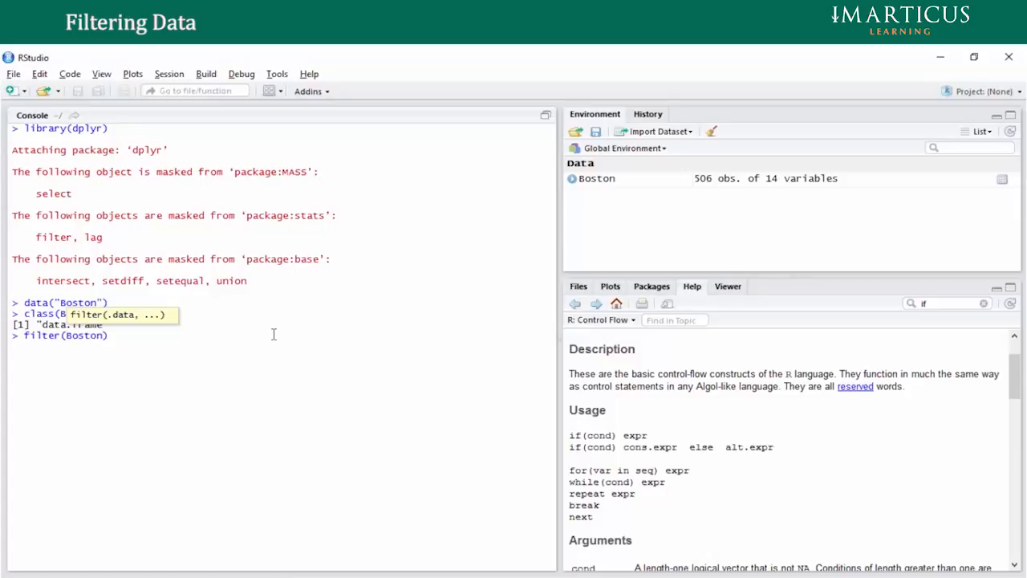
pyautogui.write(',')
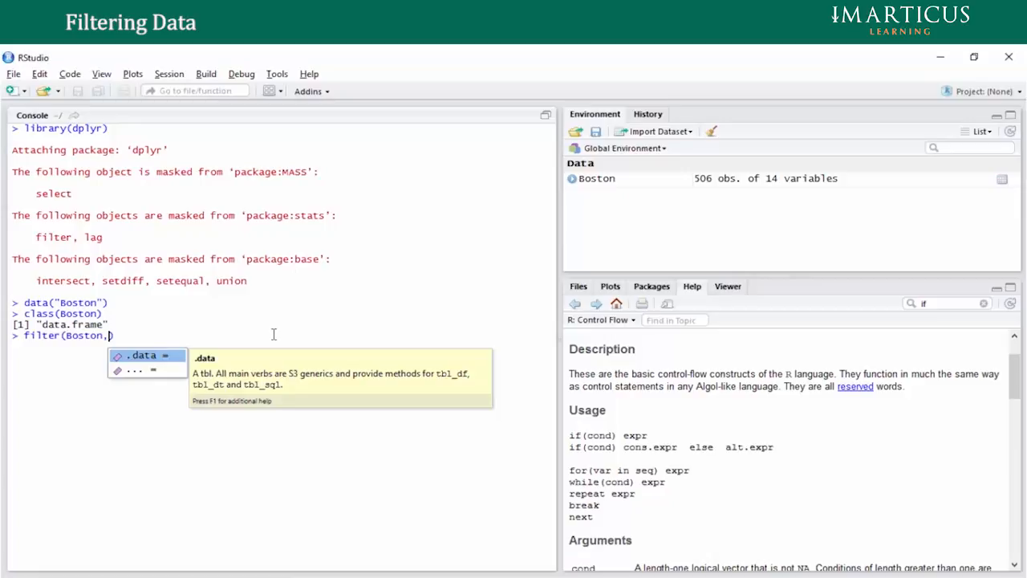
pyautogui.write('select')
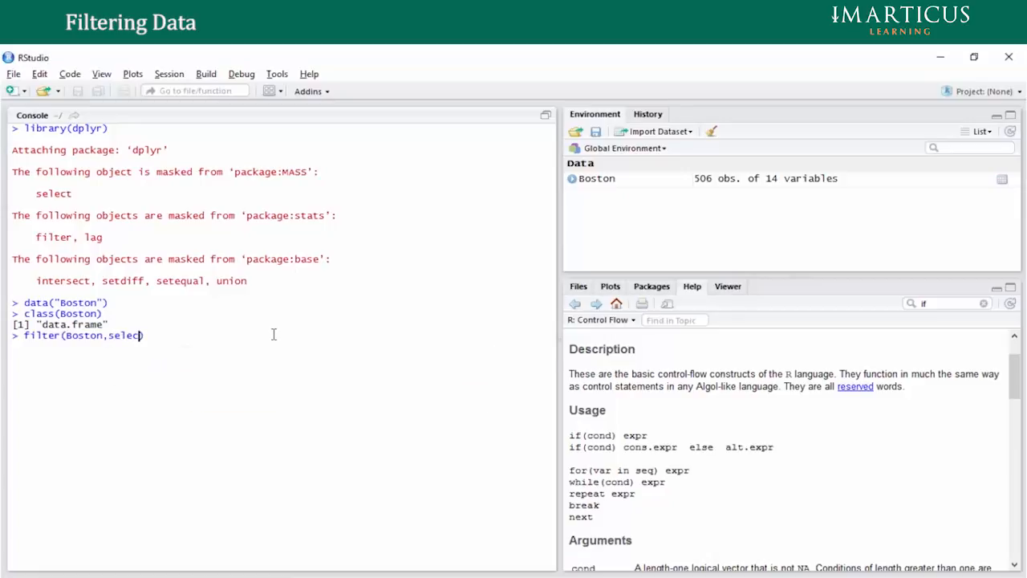
pyautogui.write('=')
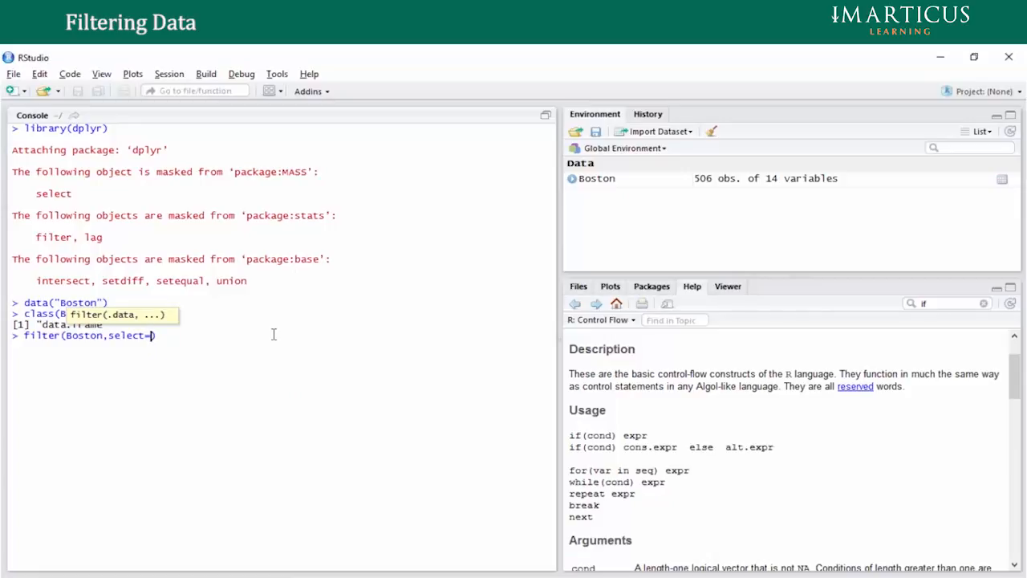
pyautogui.press('BackSpace')
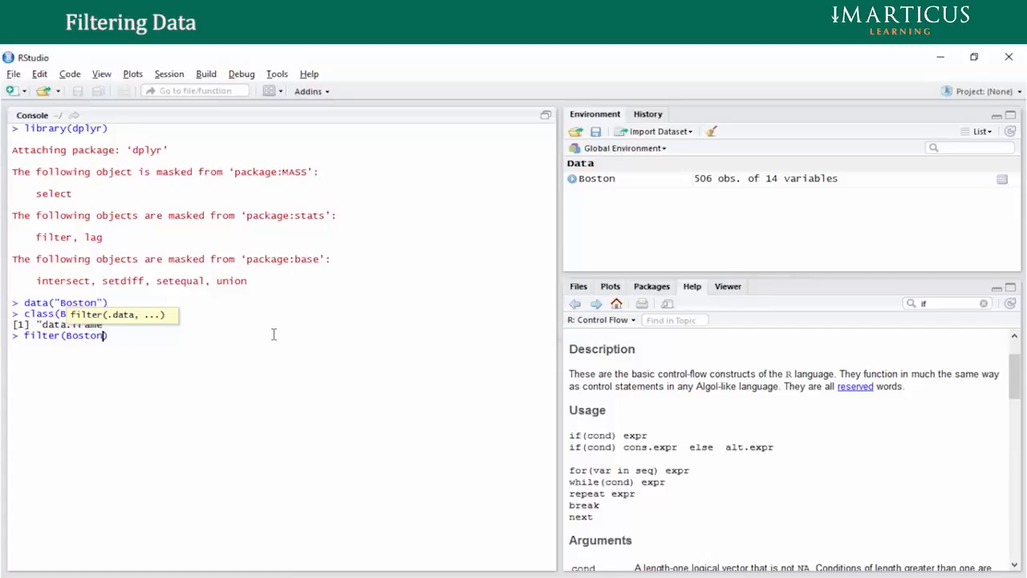
pyautogui.write(',')
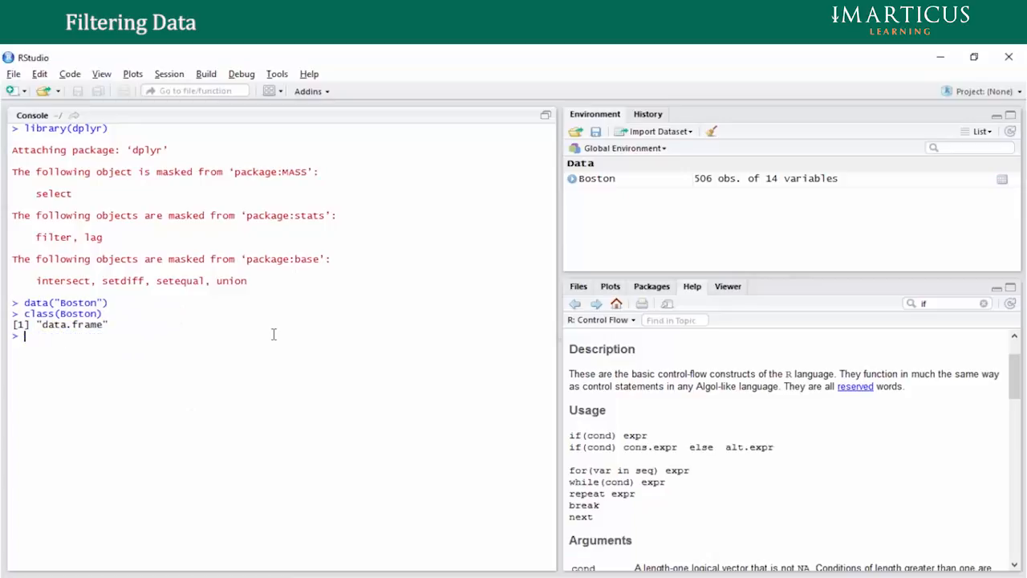
pyautogui.write('filter(')
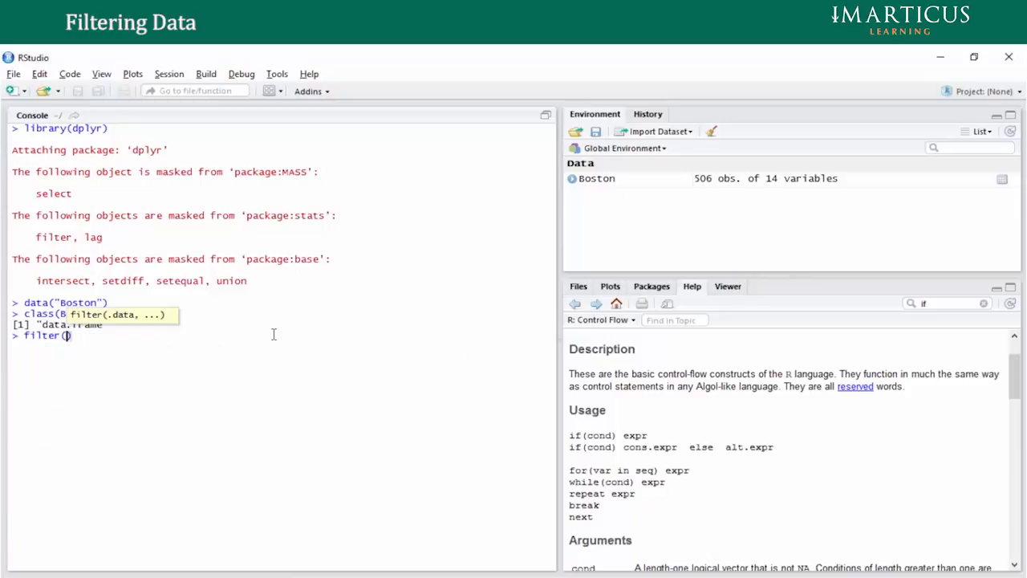
pyautogui.write('Boston')
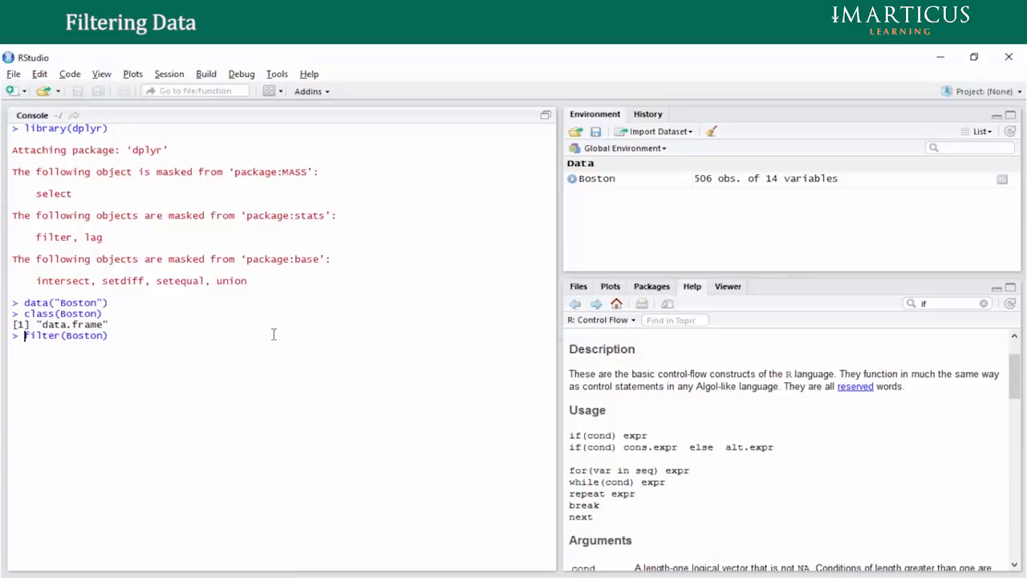
# - Run test<- filter(Boston,select=c(1:4)), which returns a filter error
pyautogui.write('test<-')
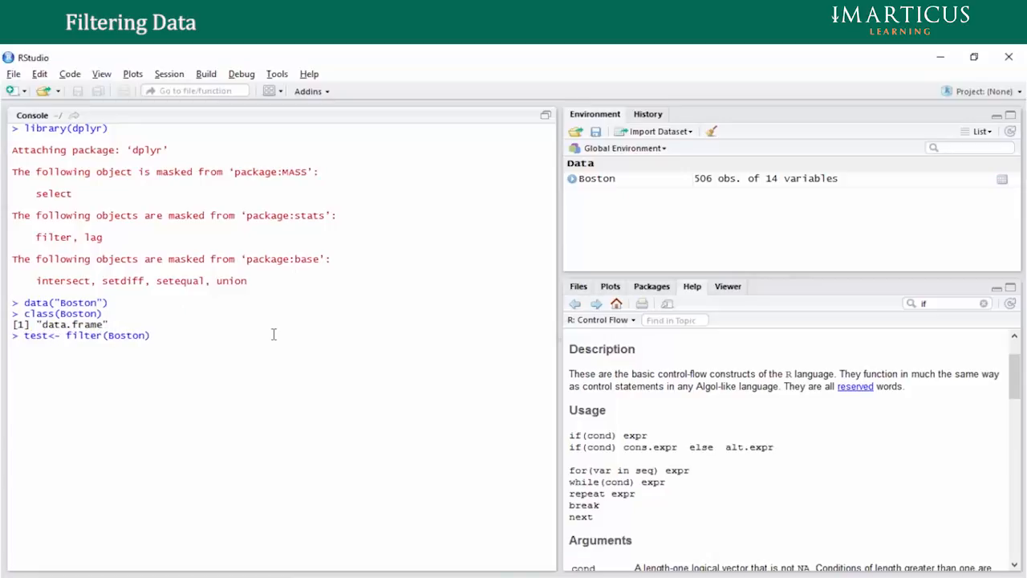
pyautogui.write(',)')
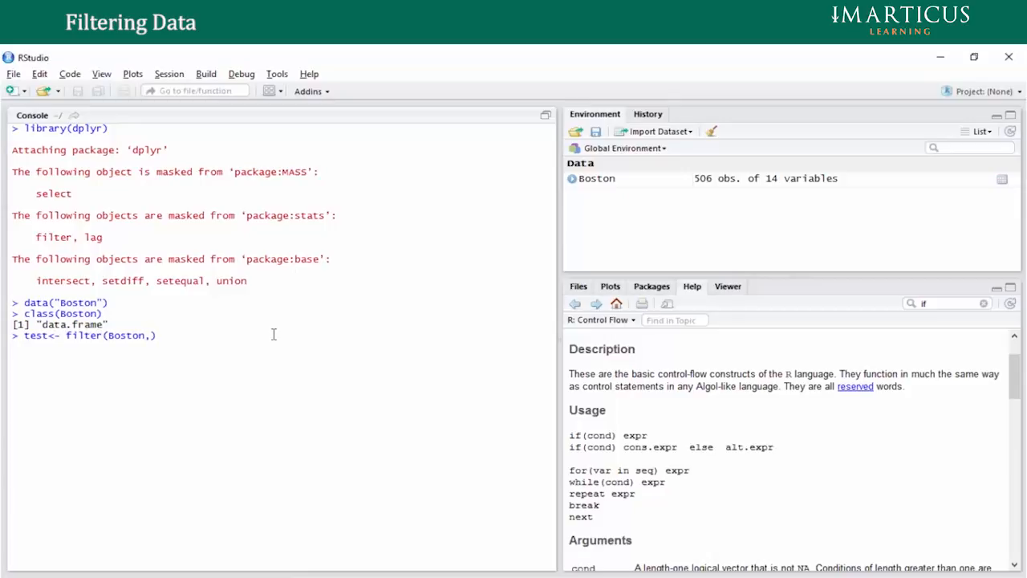
pyautogui.write('select')
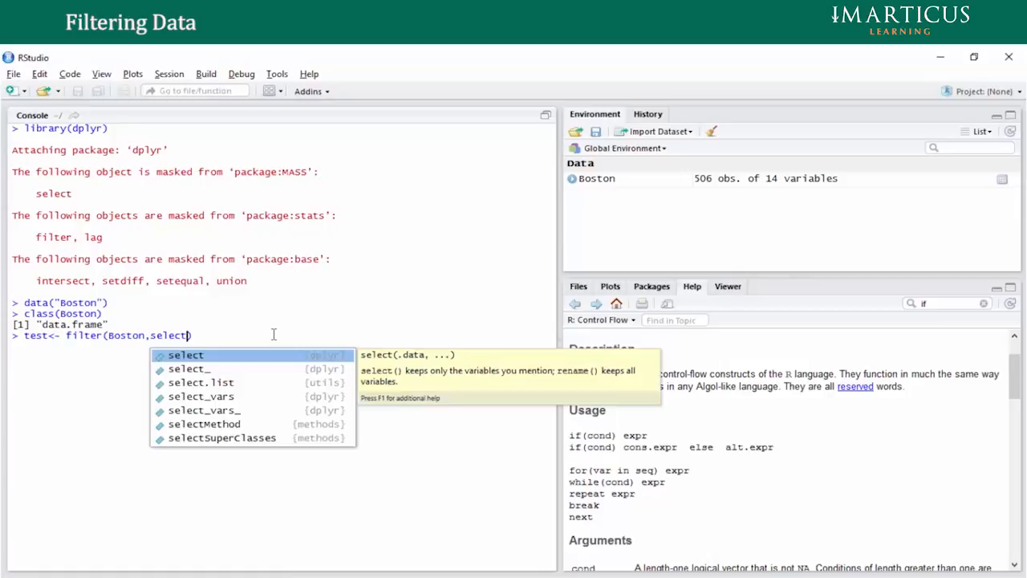
pyautogui.write('=c')
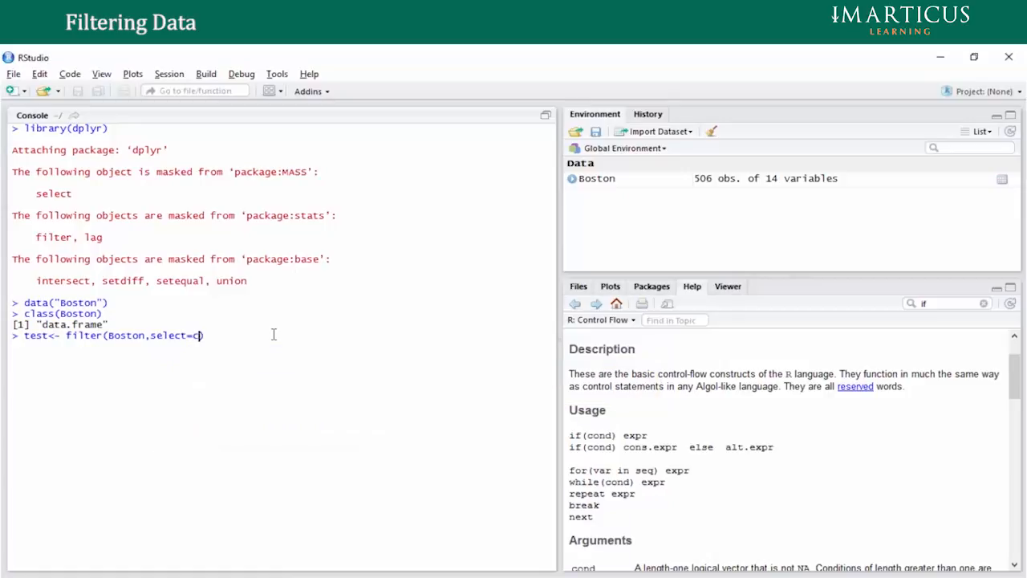
pyautogui.write('(1:4')
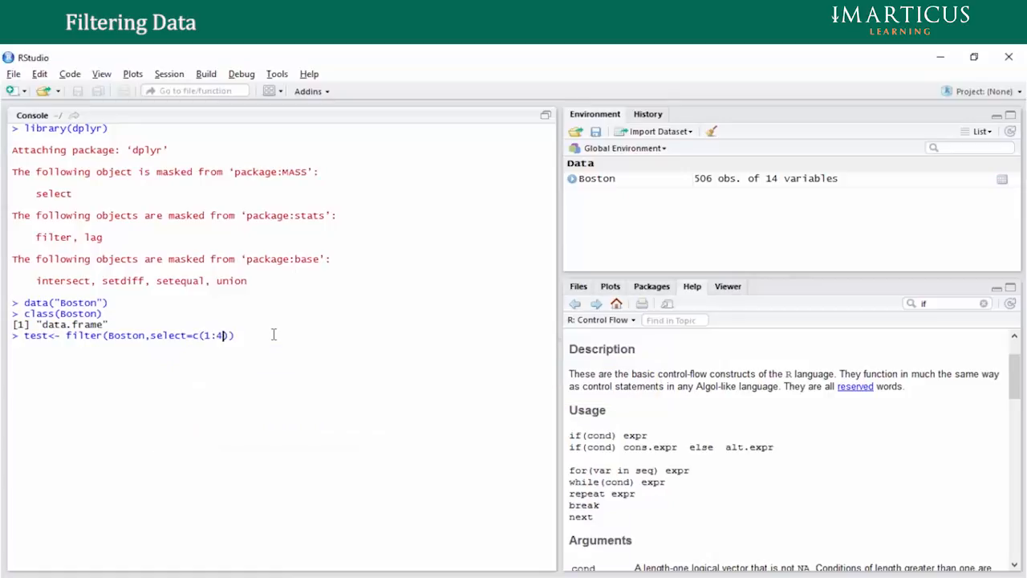
pyautogui.press('Return')
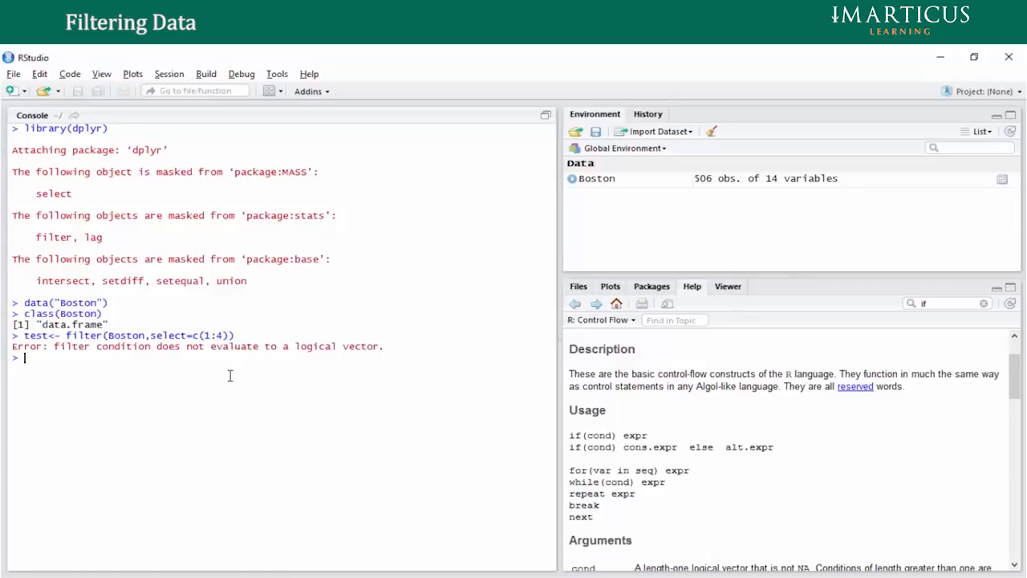
# - Recall the command and rerun it with select="medv", erroring again
pyautogui.press('Up')
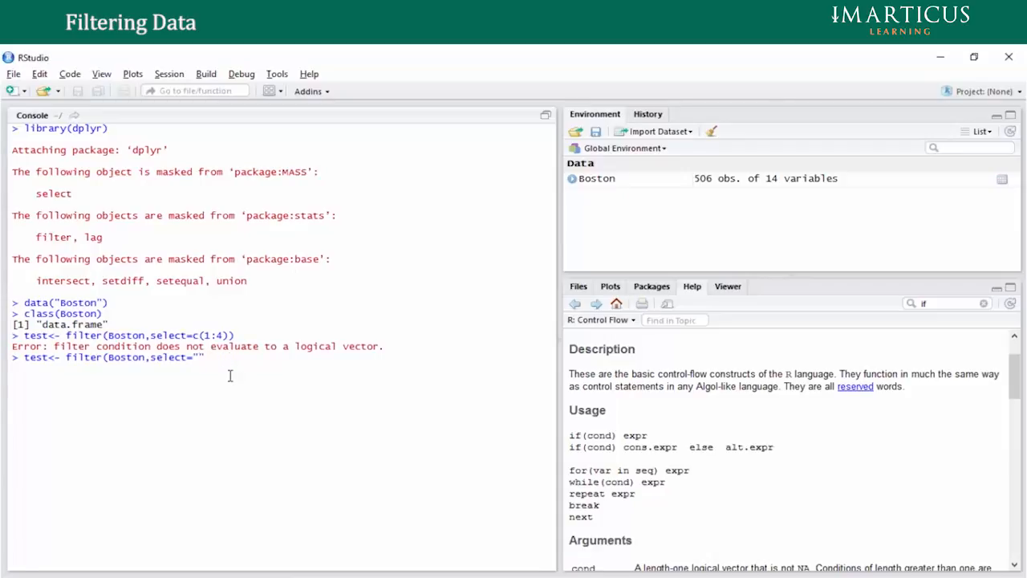
pyautogui.write('medv')
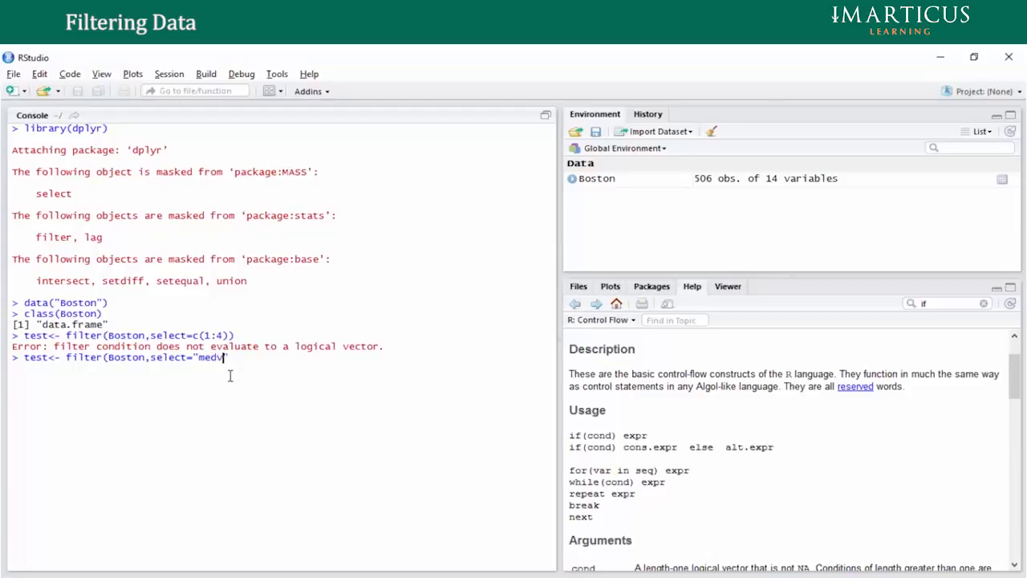
pyautogui.write('")')
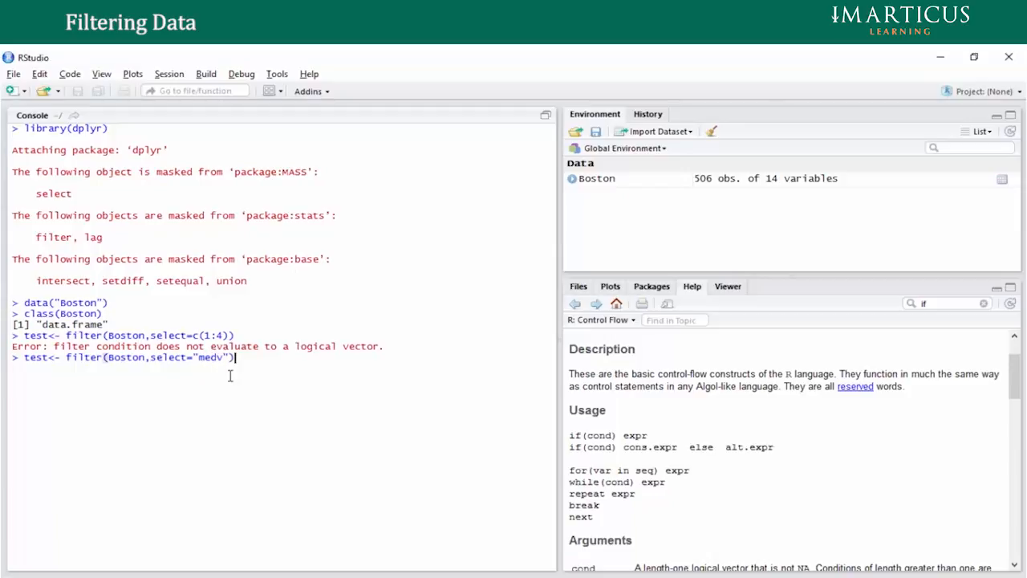
pyautogui.press('Return')
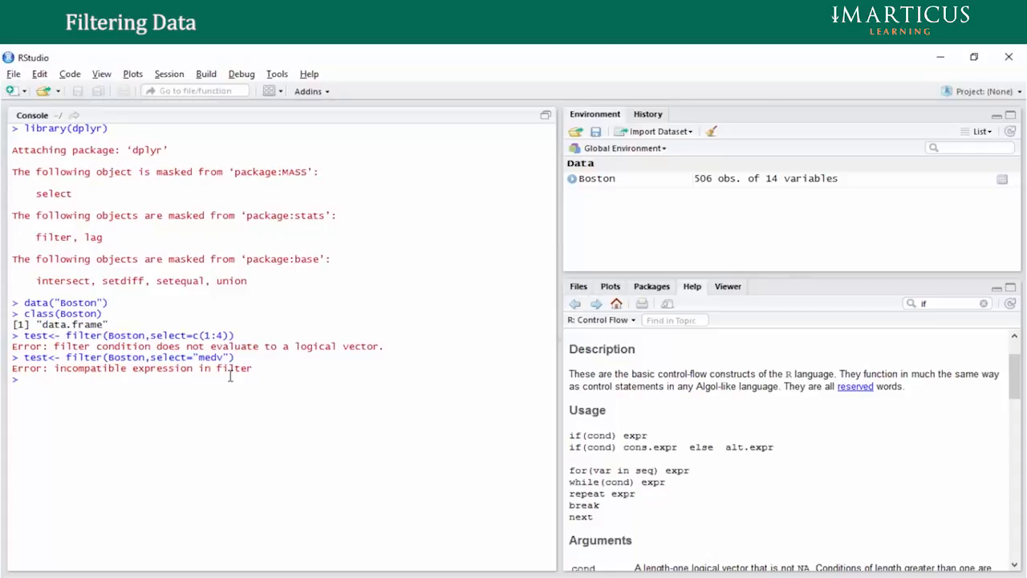
# - Run test<- filter(Boston, medv > 30), creating test with 84 obs. of 14 variables
pyautogui.write('test<- filter(Boston,select=)')
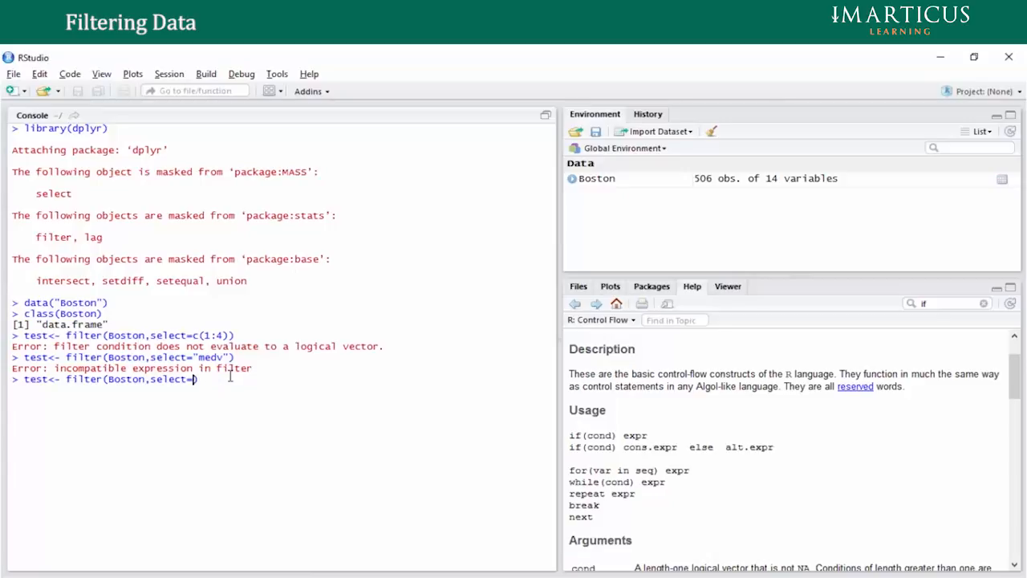
pyautogui.write('medv')
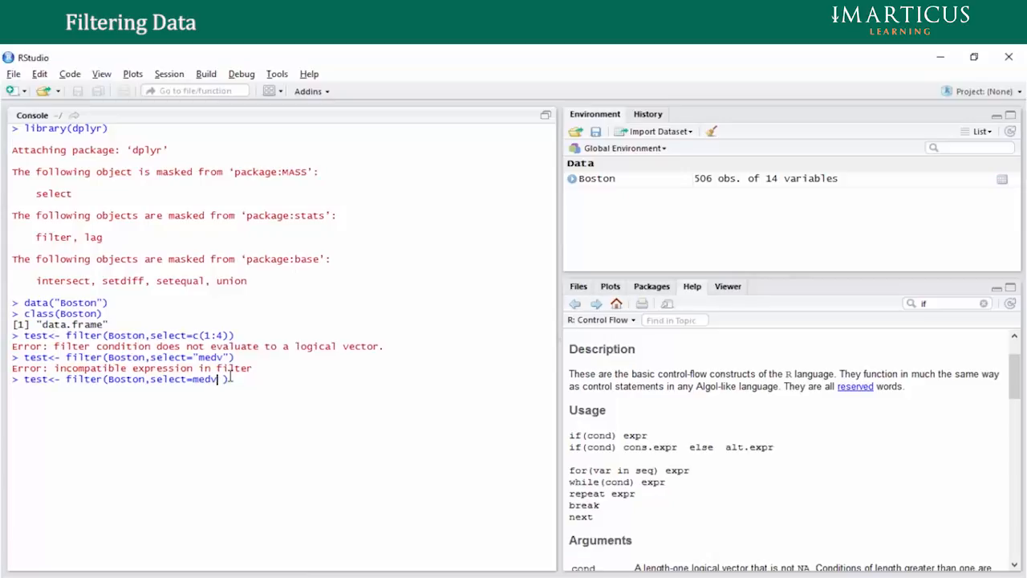
pyautogui.write('>')
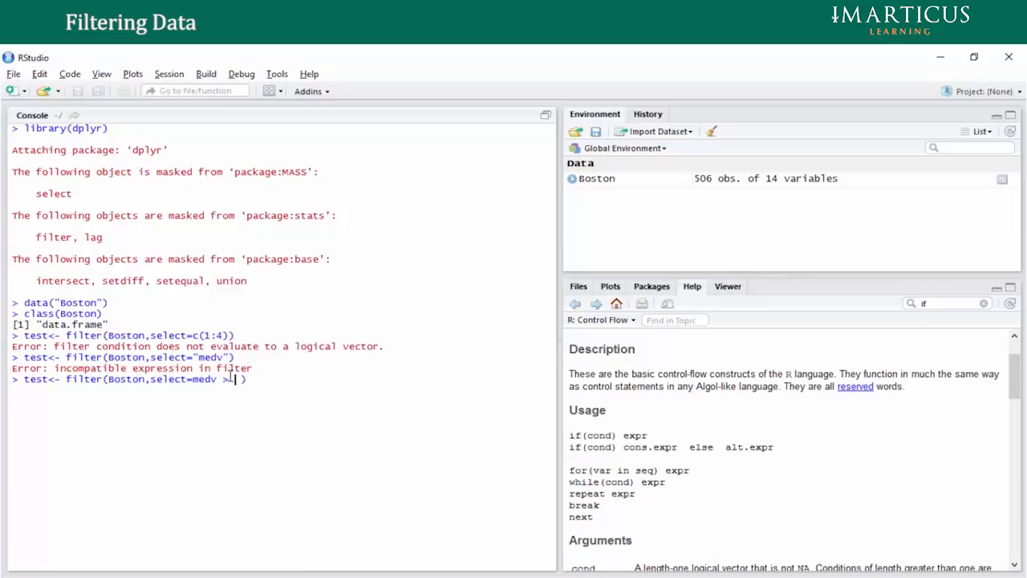
pyautogui.write('30')
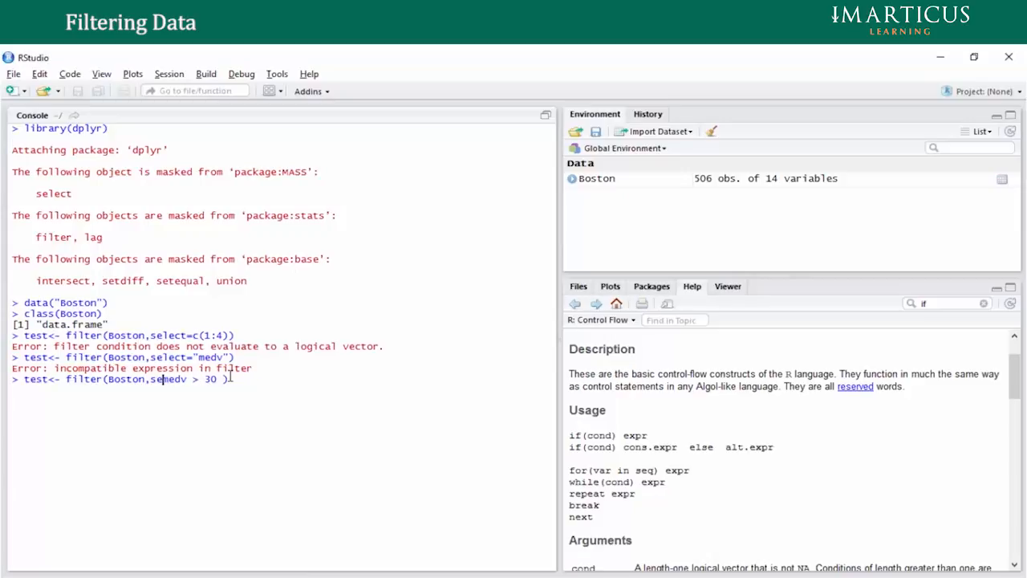
pyautogui.press('Return')
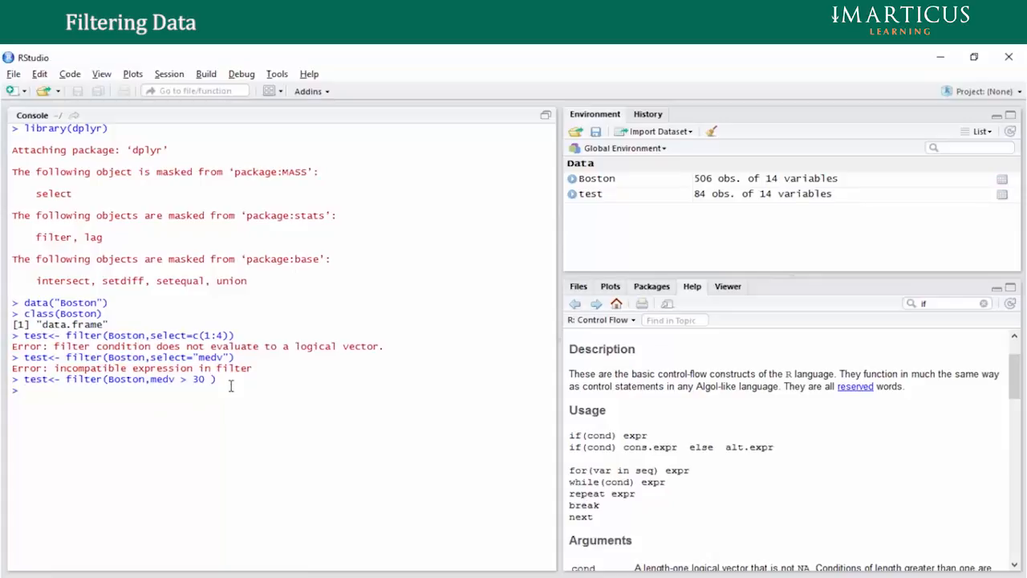
pyautogui.doubleClick(196, 379)
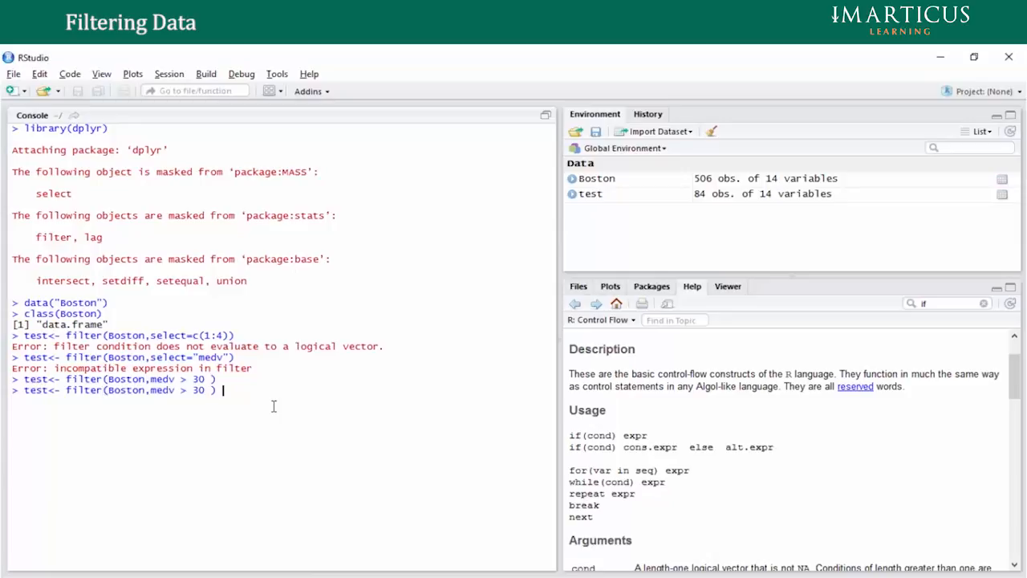
# - Append %>% select(1:4) to the filter and run it, leaving test with 84 obs. of 4 variables
pyautogui.write('%>%')
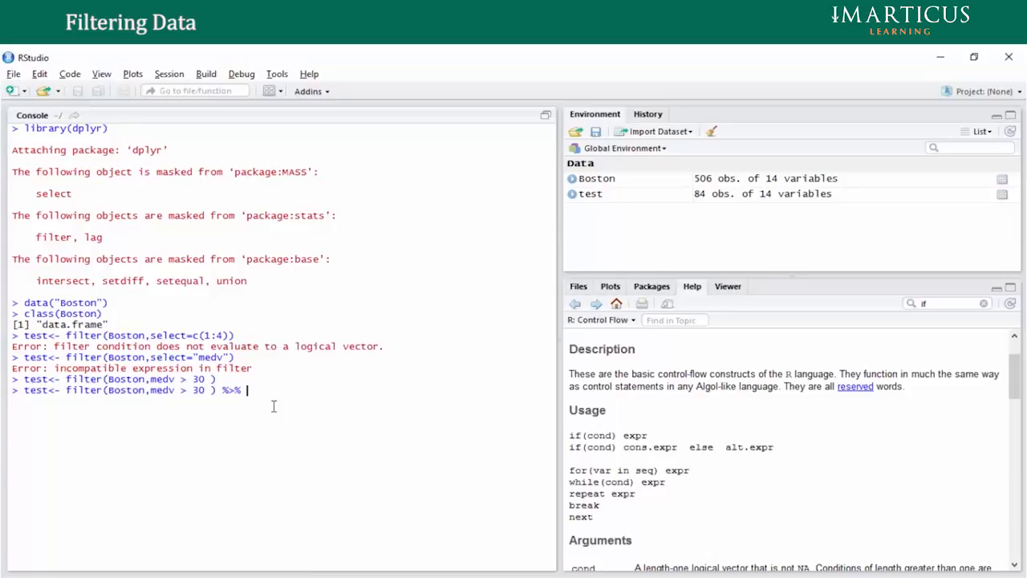
pyautogui.write('se')
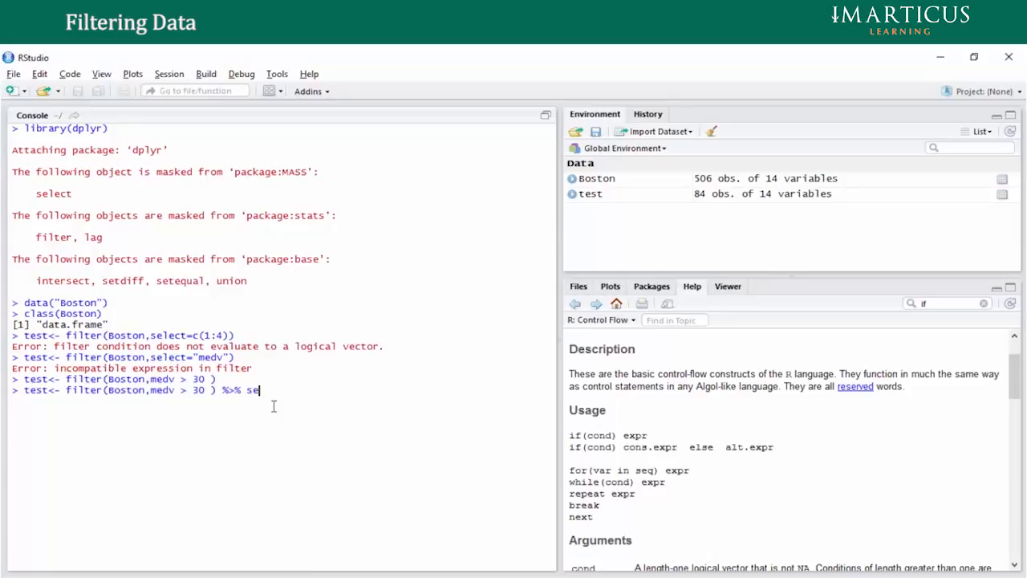
pyautogui.write('lect(')
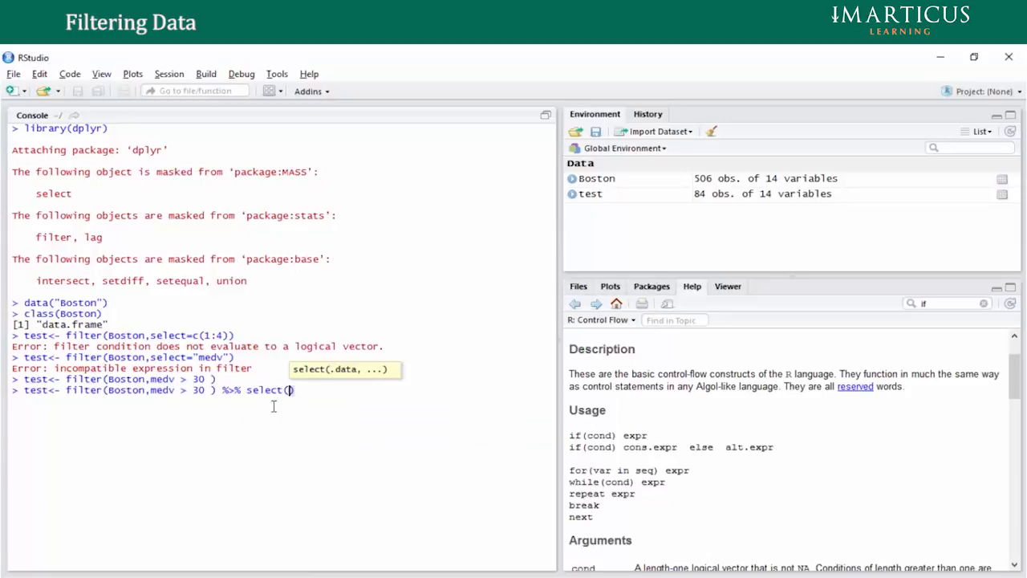
pyautogui.moveTo(135, 397)
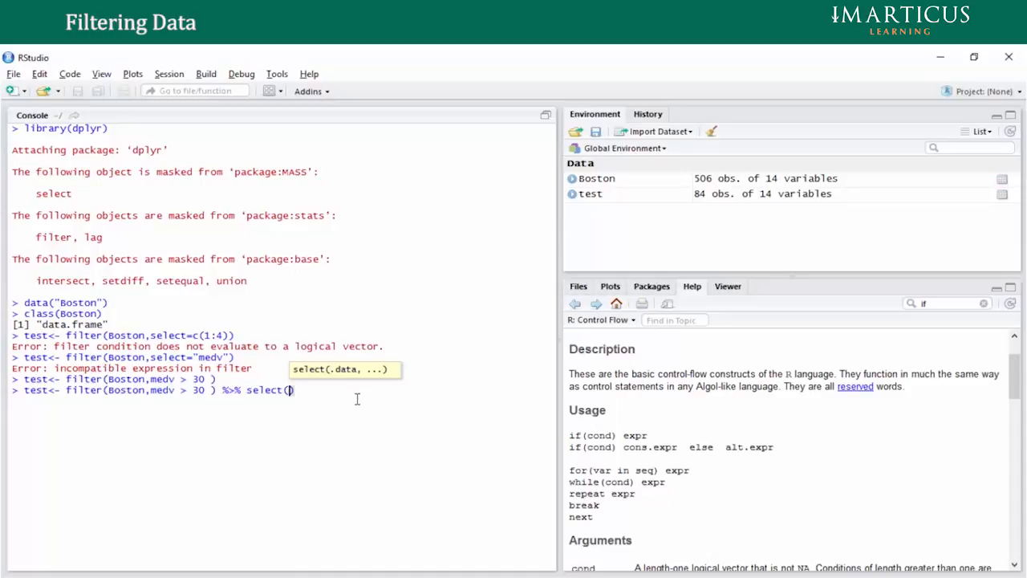
pyautogui.write('1')
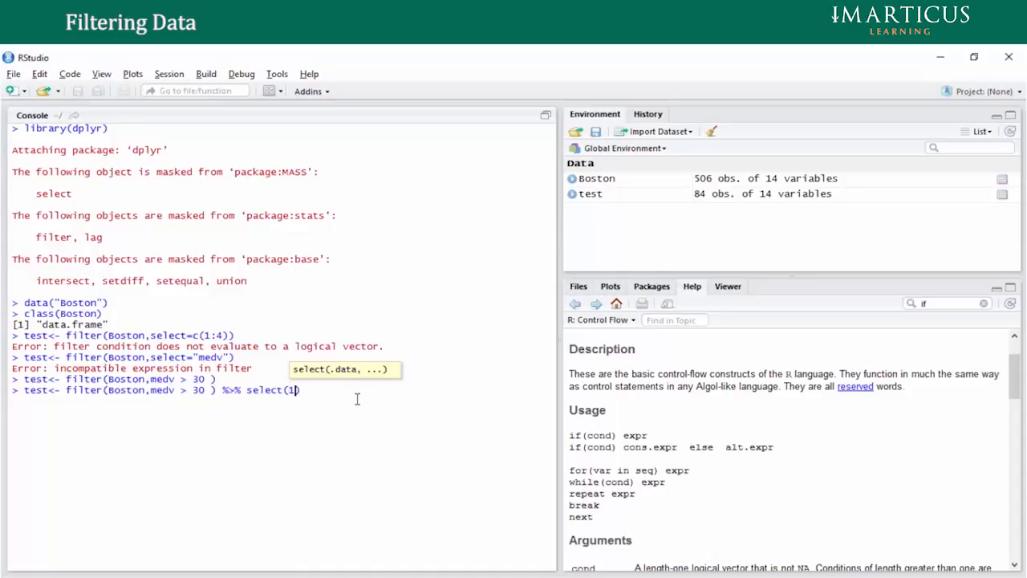
pyautogui.write(':4')
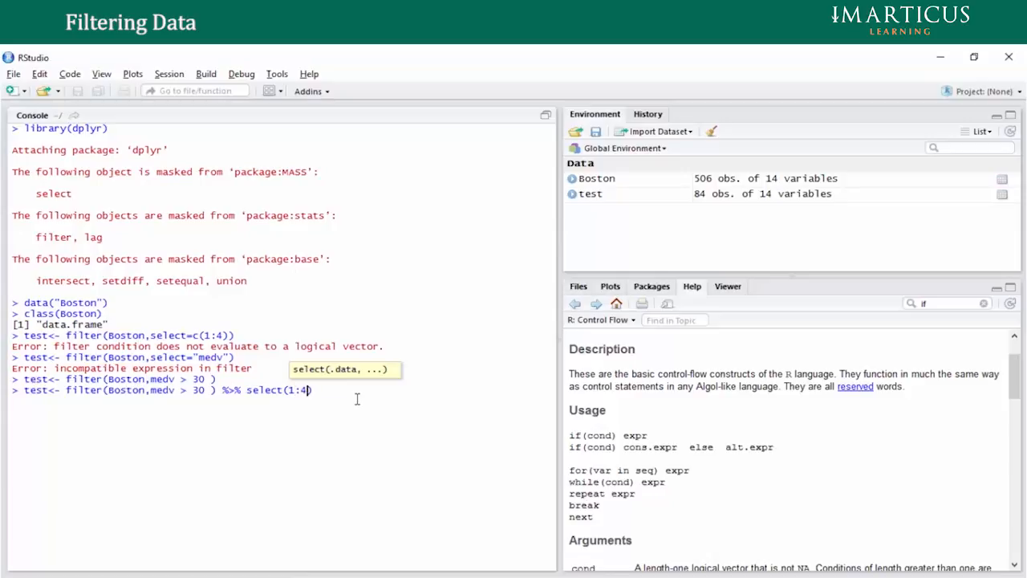
pyautogui.press('Return')
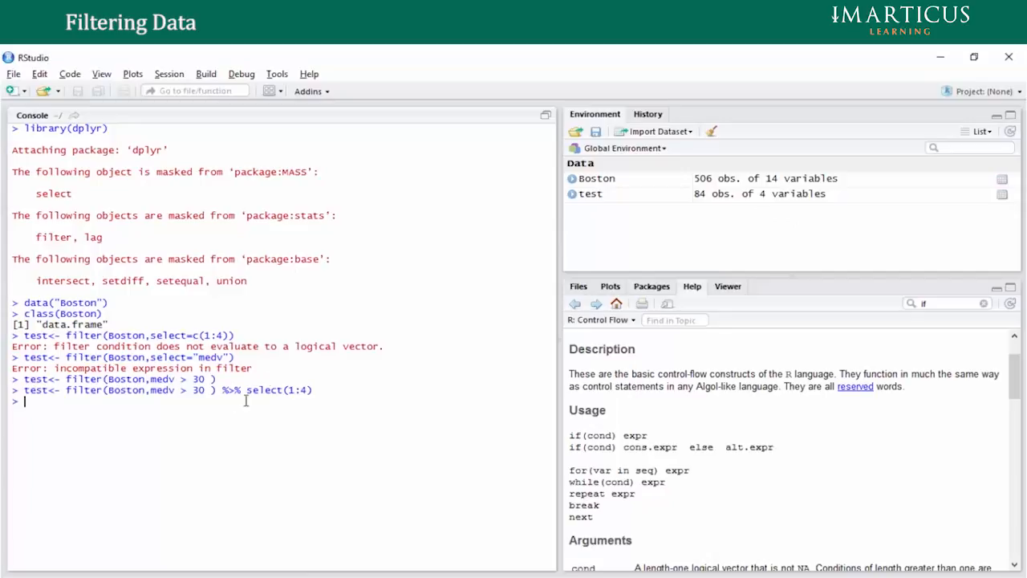
pyautogui.write('test<- filter(Boston,medv > 30 )')
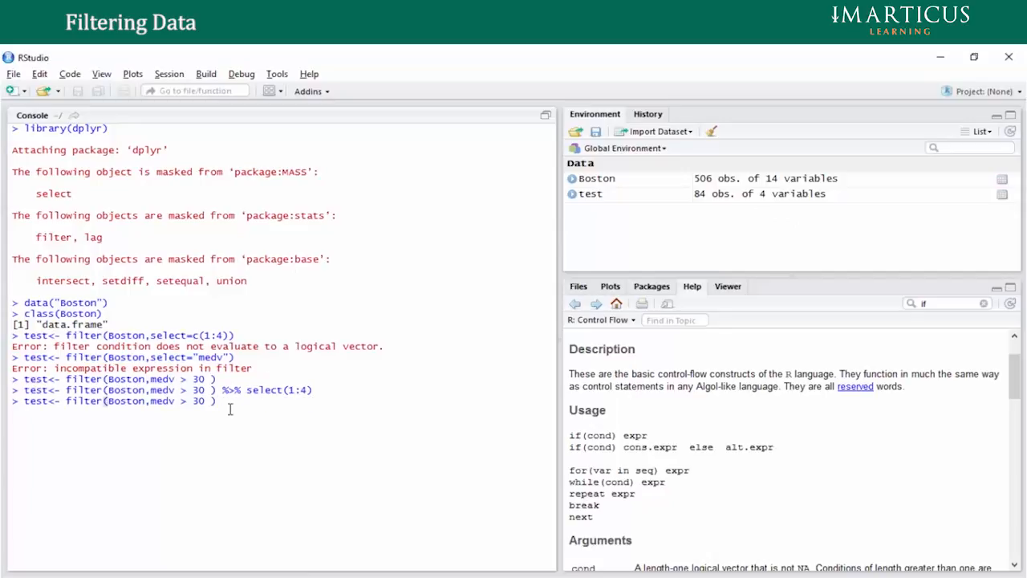
# - Rerun the plain medv > 30 filter, check dim(test) shows 84 x 14, then retype the select(1:4) pipe
pyautogui.press('Return')
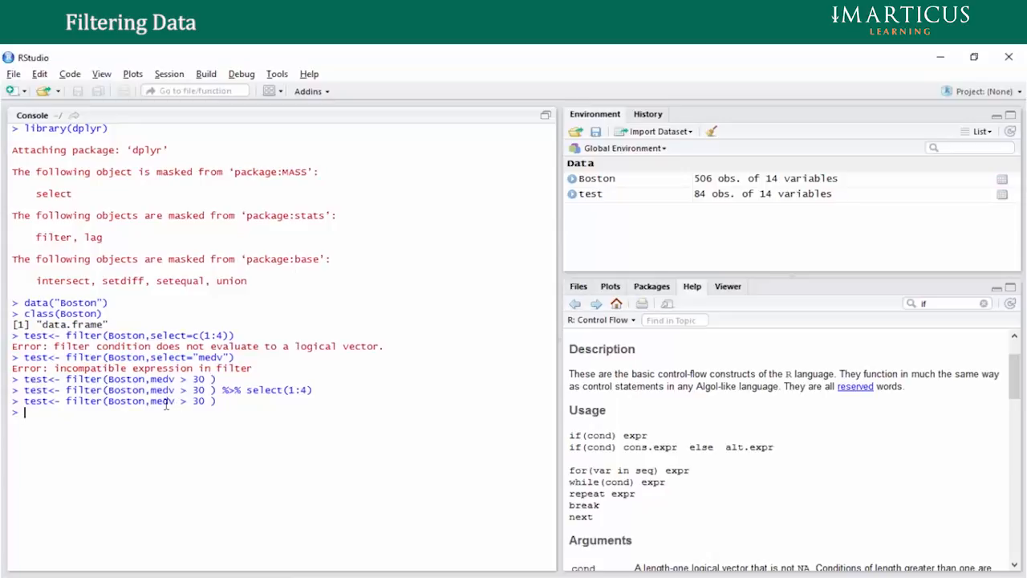
pyautogui.moveTo(702, 199)
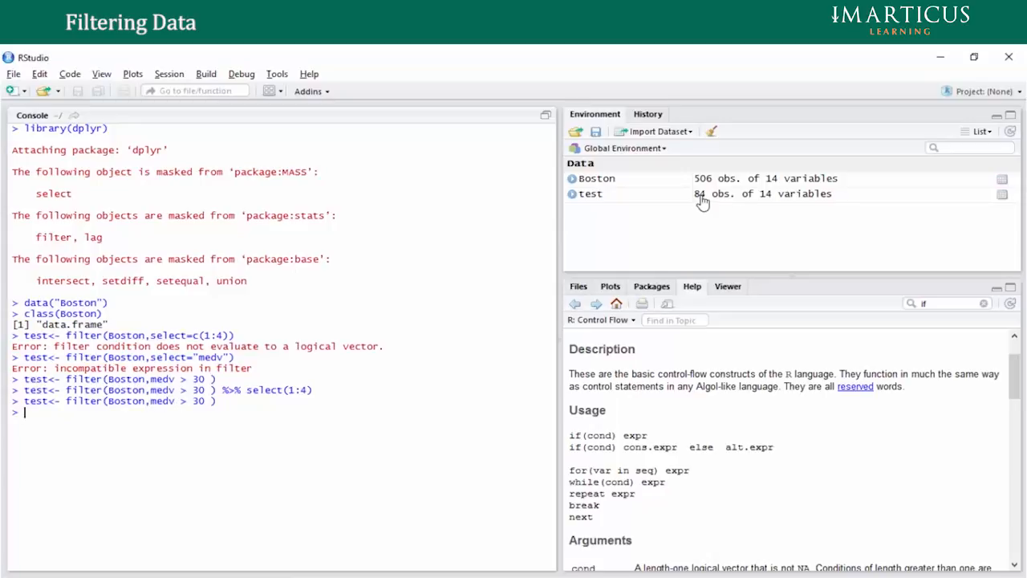
pyautogui.write('dim(test')
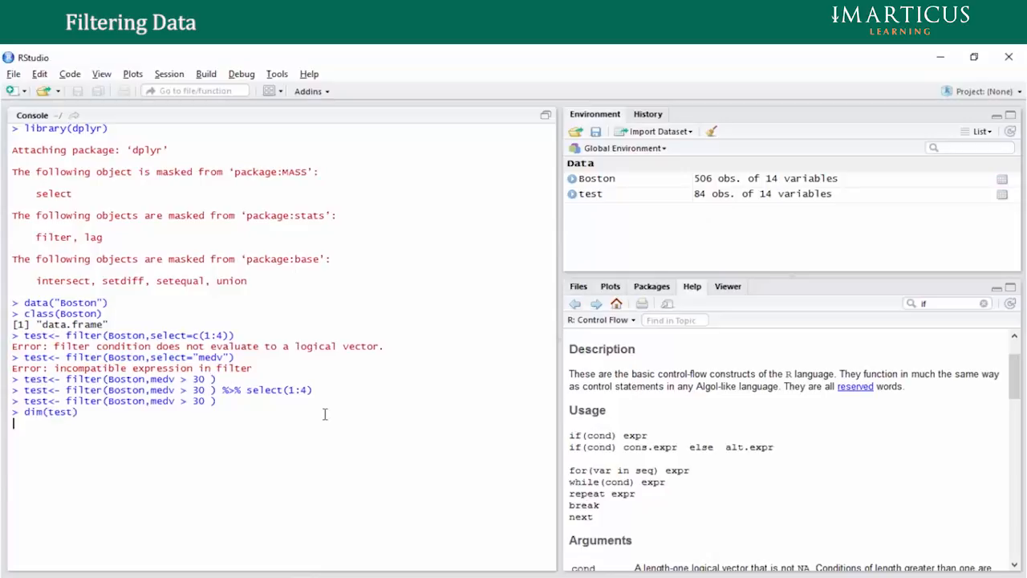
pyautogui.press('Return')
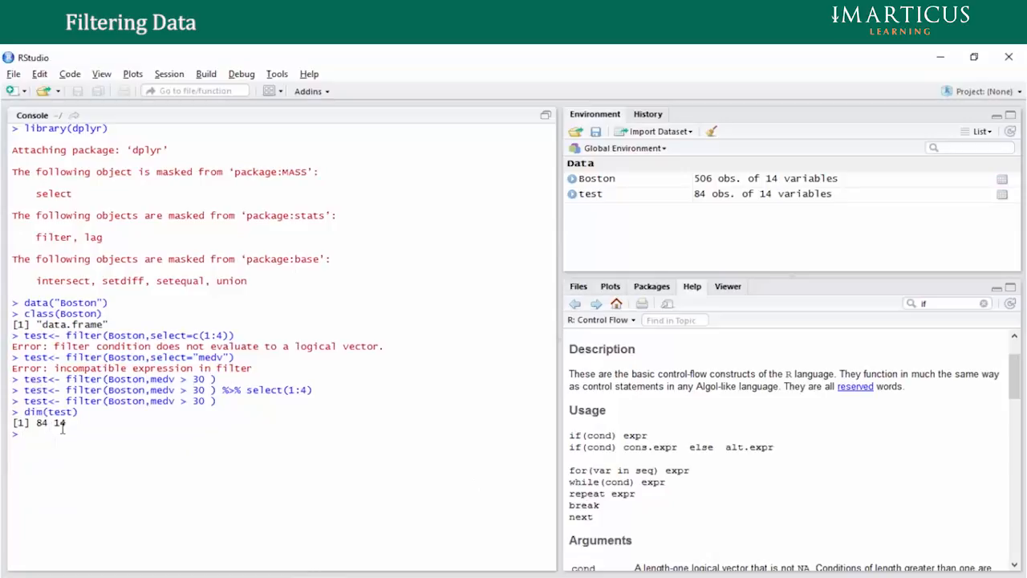
pyautogui.write('test<- filter(Boston,medv > 30 )')
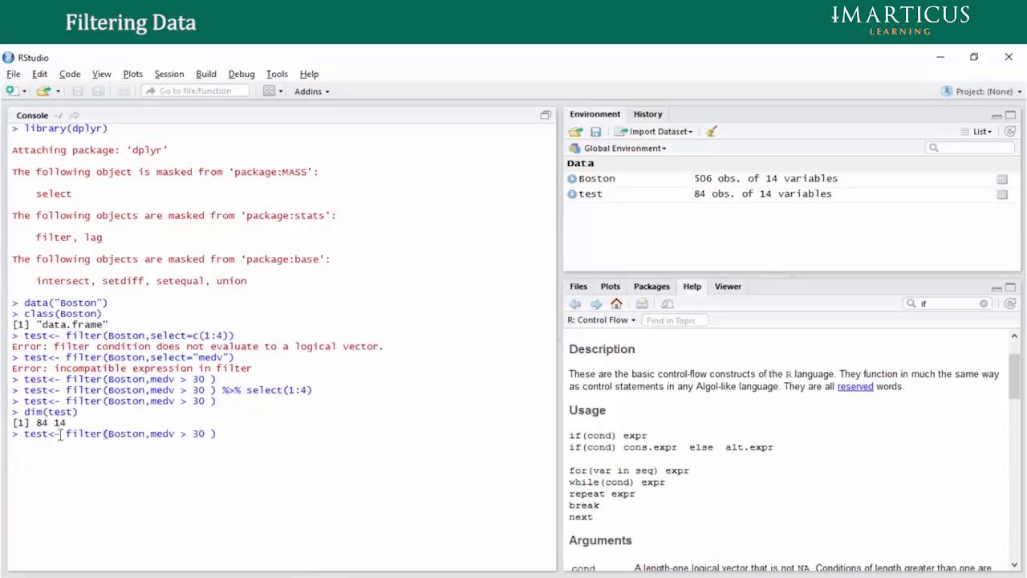
pyautogui.write('%>% select(1:4)')
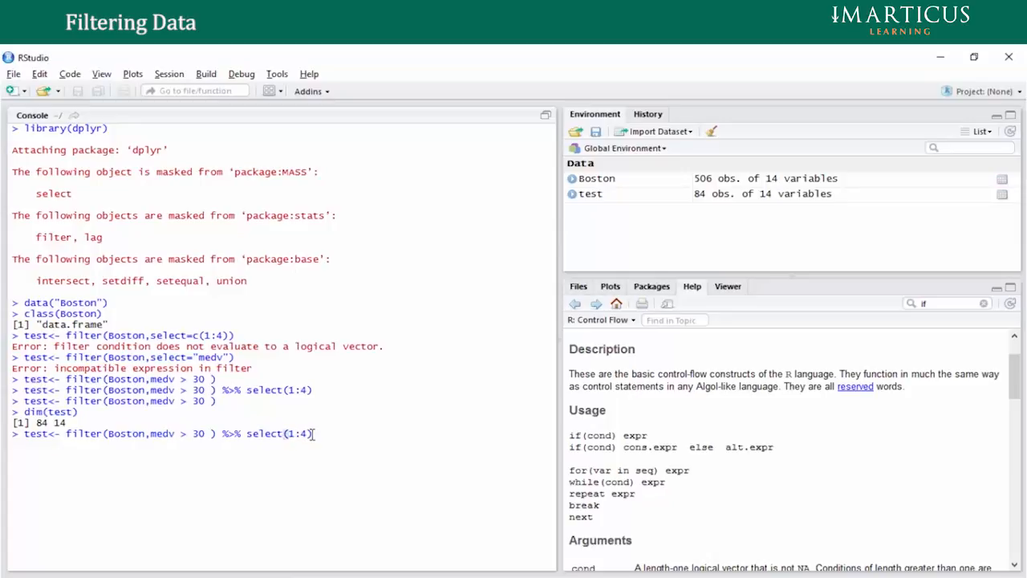
# - Run the piped command and dim(test) confirming 84 rows and 4 columns, highlighting parts of it
pyautogui.press('Return')
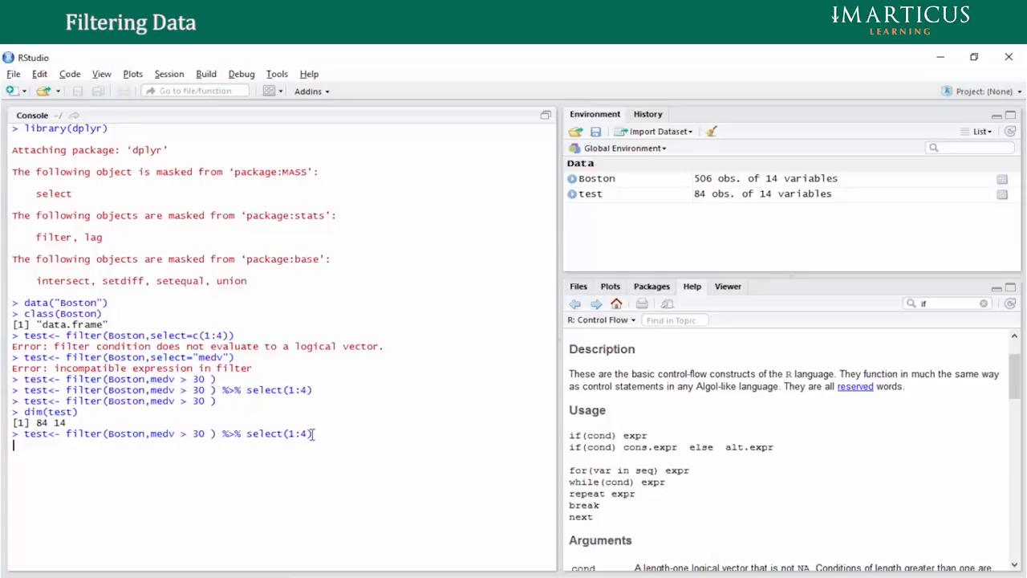
pyautogui.write('dim(test)')
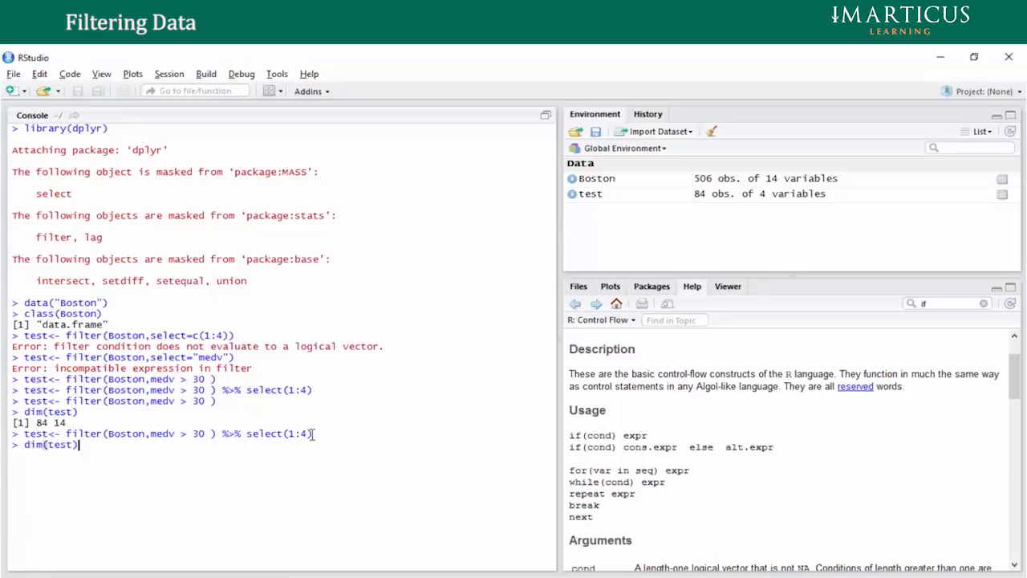
pyautogui.press('Return')
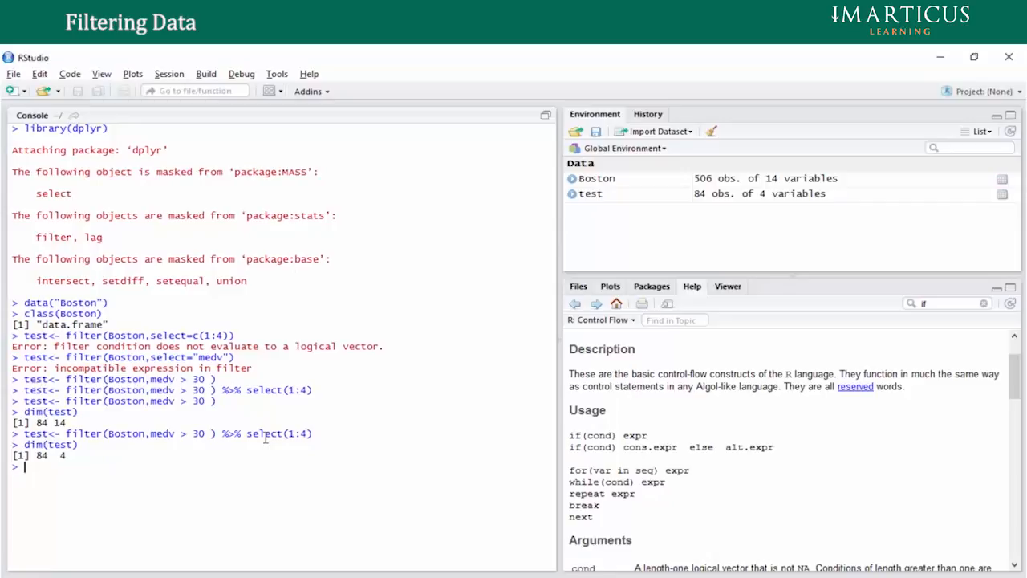
pyautogui.doubleClick(263, 433)
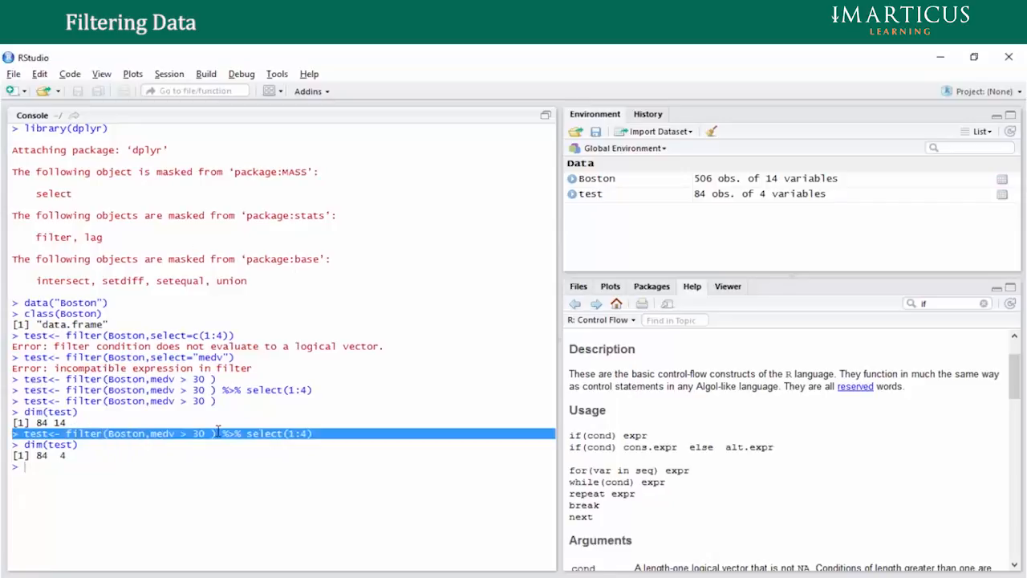
pyautogui.doubleClick(263, 433)
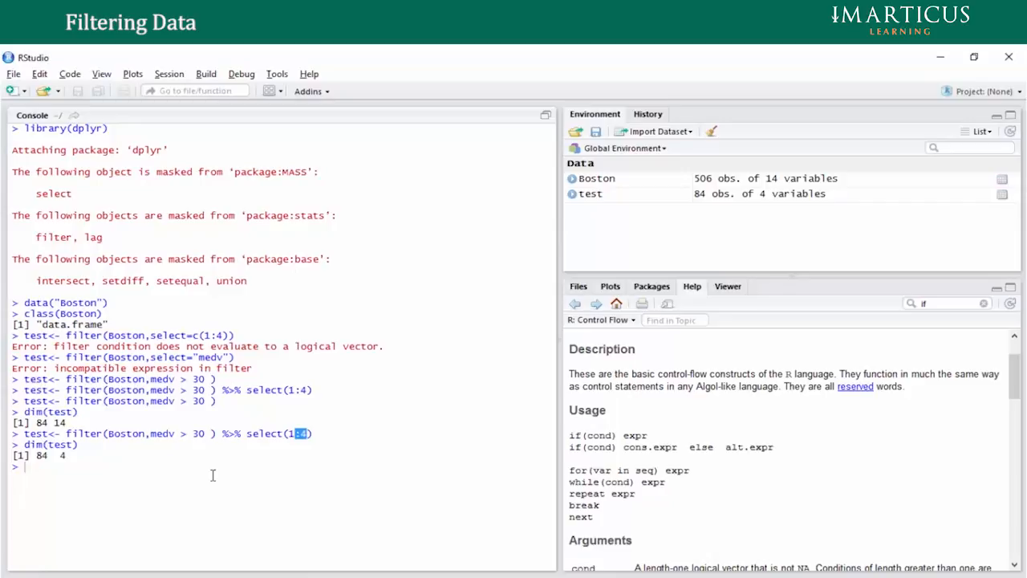
pyautogui.moveTo(157, 475)
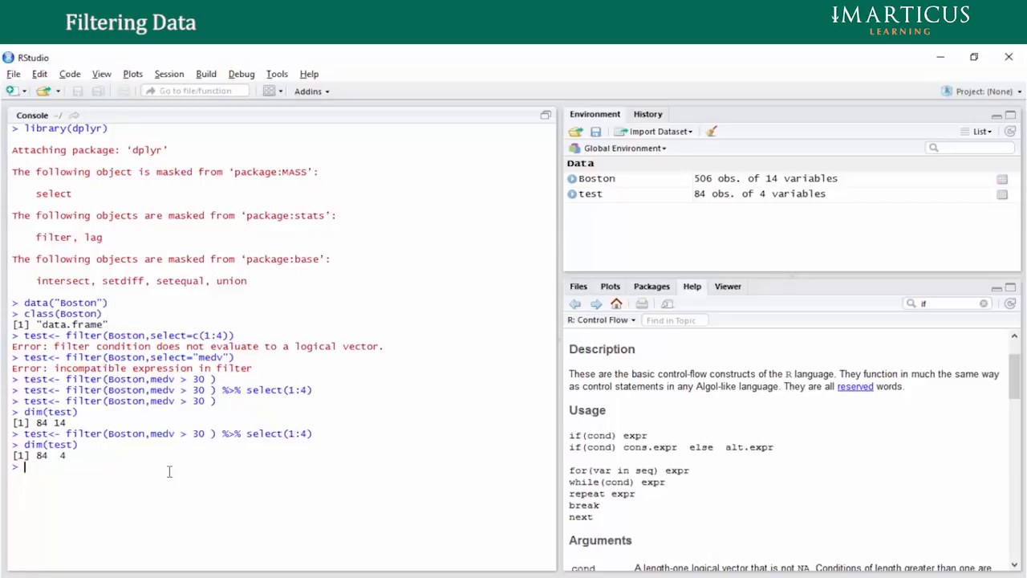
# - Replace medv > 30 with 1:100 and run, getting the not-a-logical-vector error, then recall it
pyautogui.write('dim(test)')
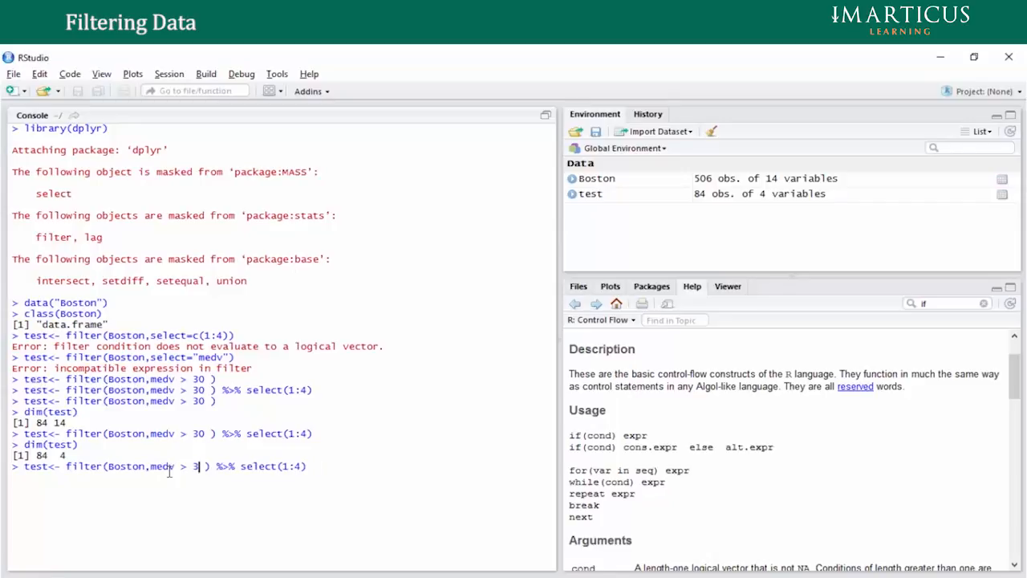
pyautogui.press('Backspace')
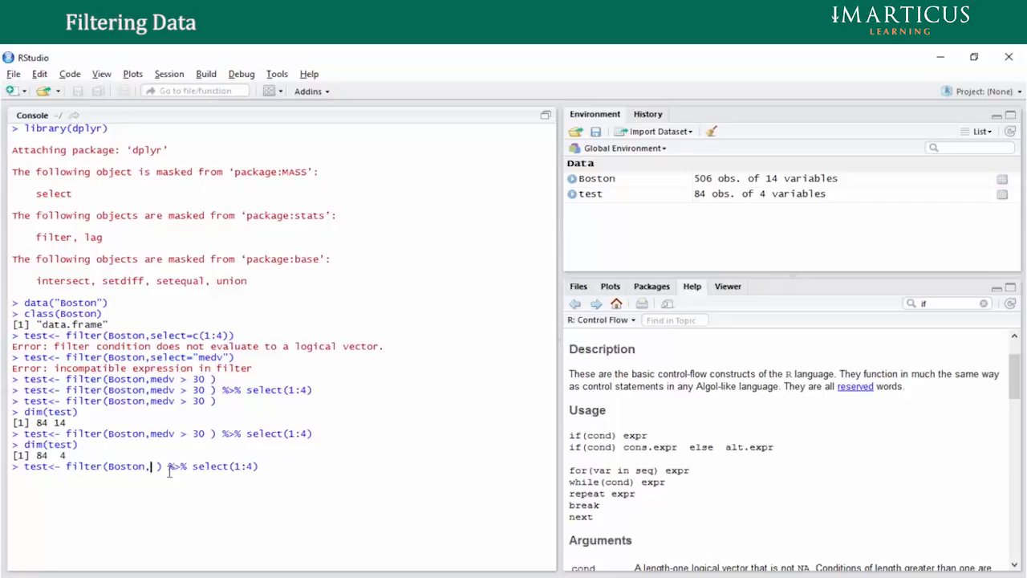
pyautogui.write('m')
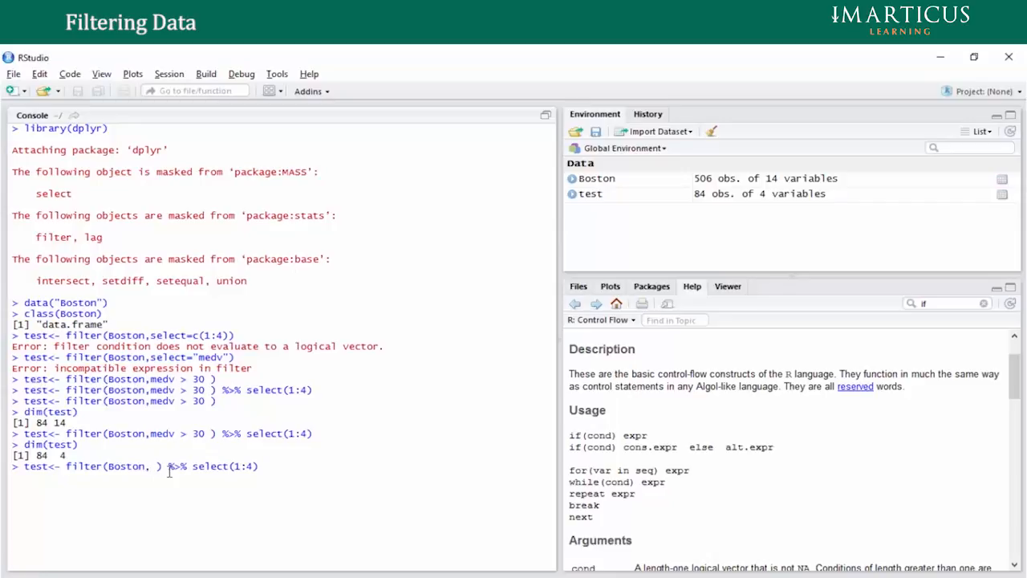
pyautogui.write('1:')
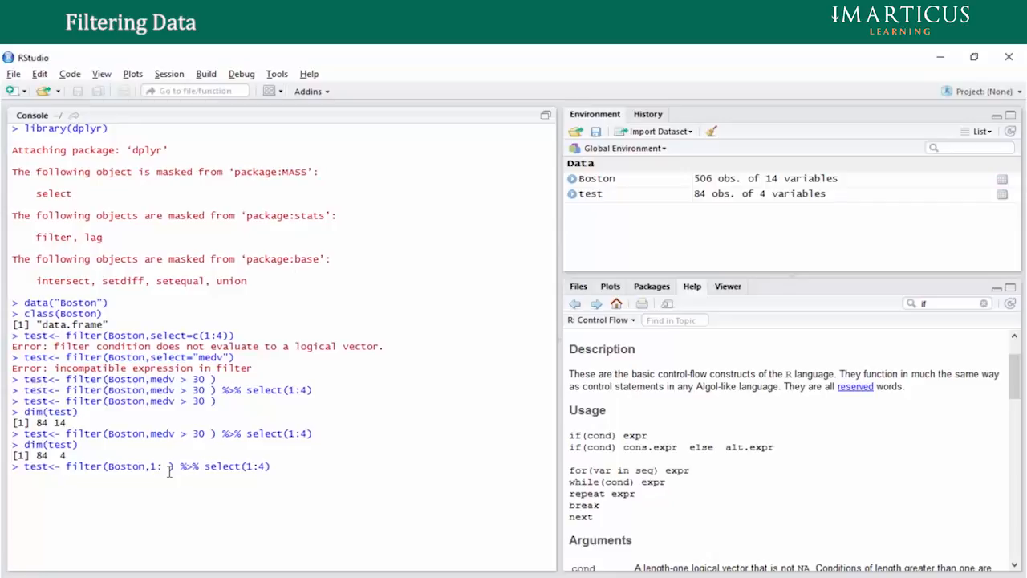
pyautogui.write('00')
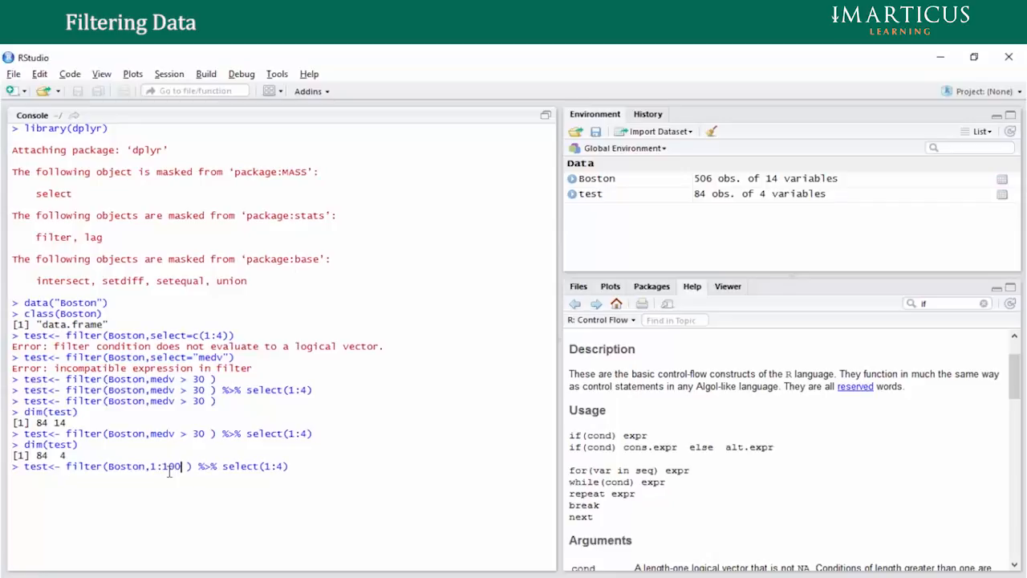
pyautogui.press('Return')
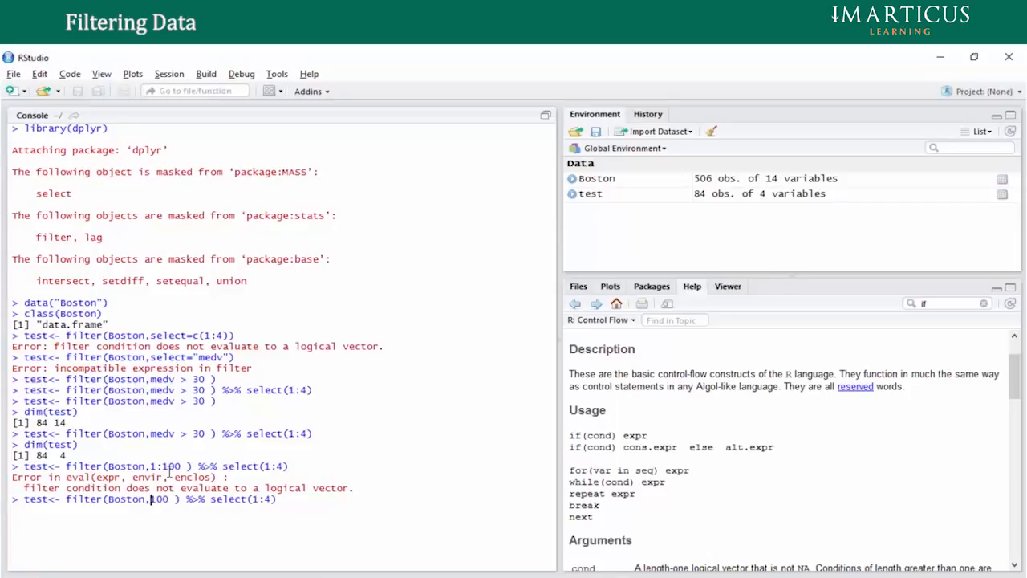
pyautogui.press('Backspace')
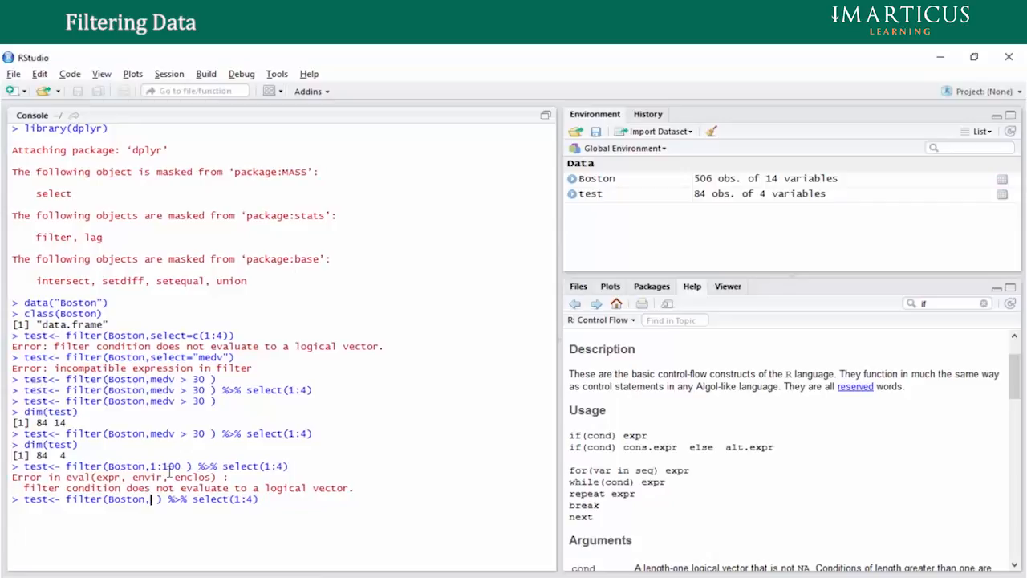
# - Run filter(Boston, medv > 10) %>% select(1:13), making test 482 rows by 13 columns
pyautogui.write('ME')
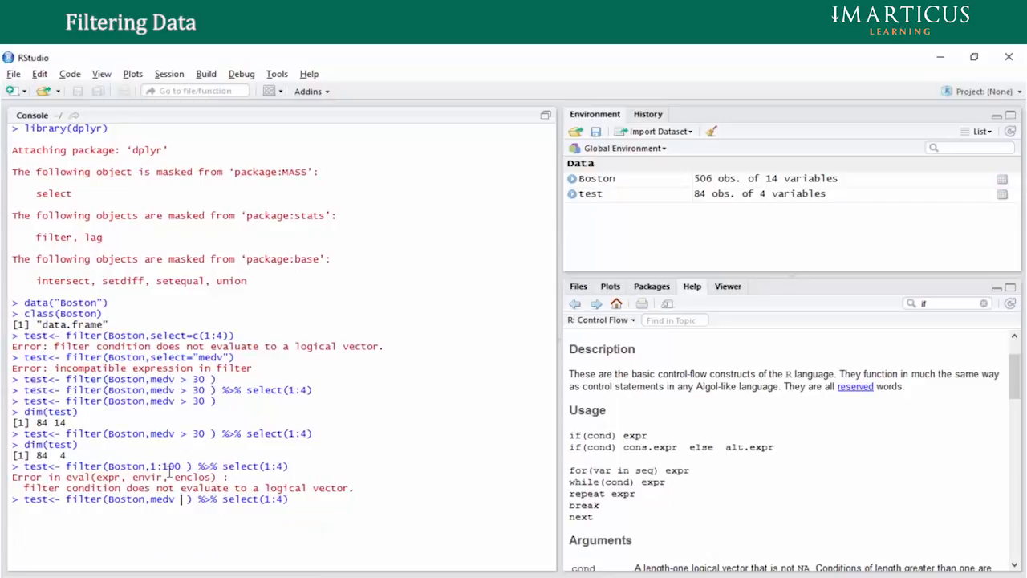
pyautogui.write('10')
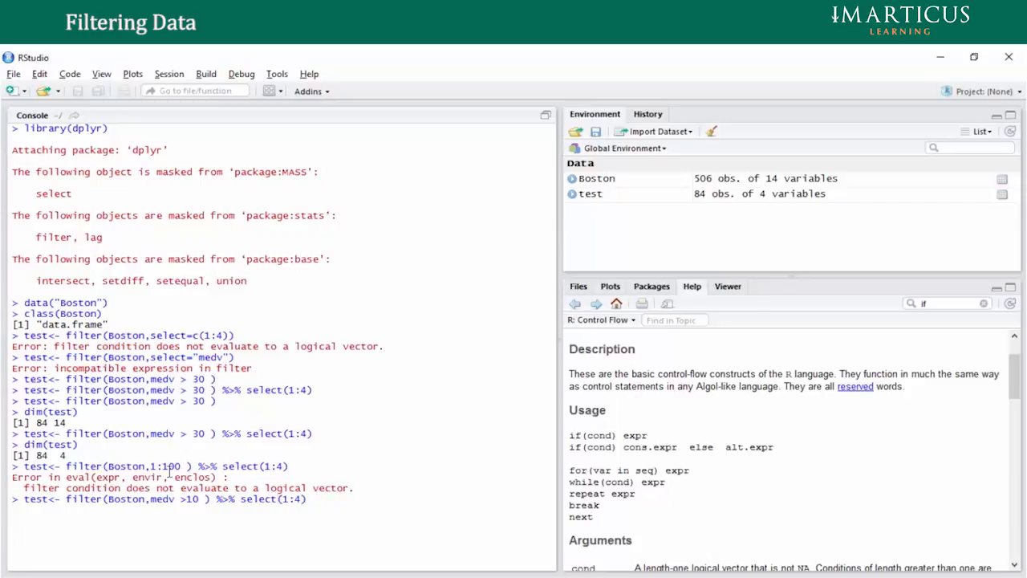
pyautogui.write('13')
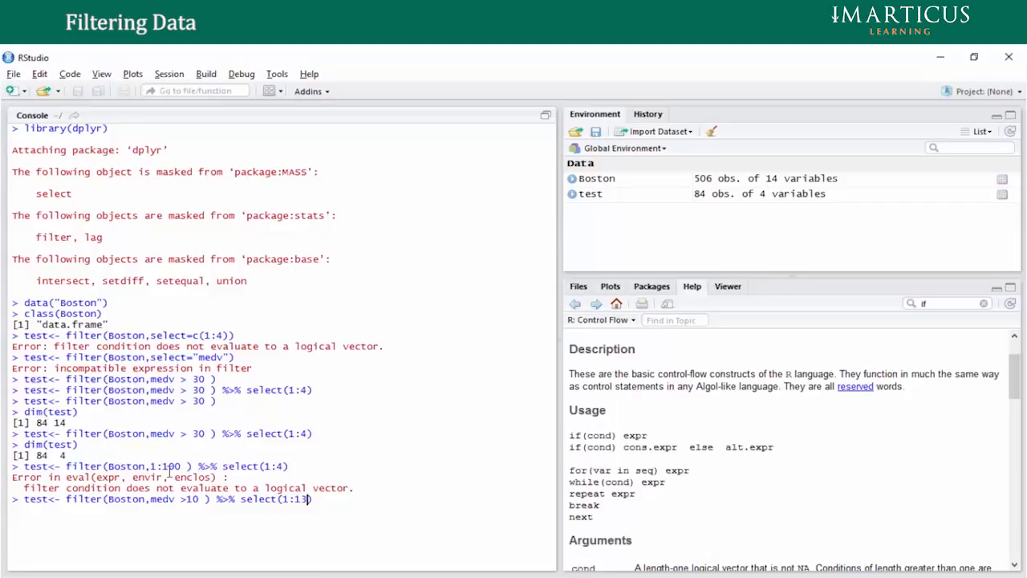
pyautogui.press('Return')
pyautogui.write('View(test)')
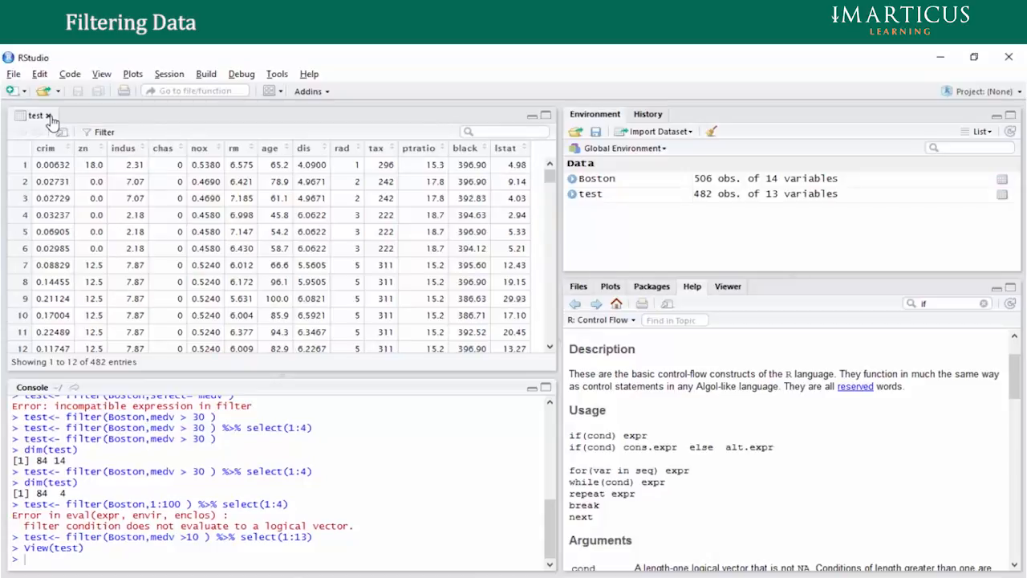
# - Close the test data viewer and maximize the Console pane back to full height
pyautogui.click(48, 115)
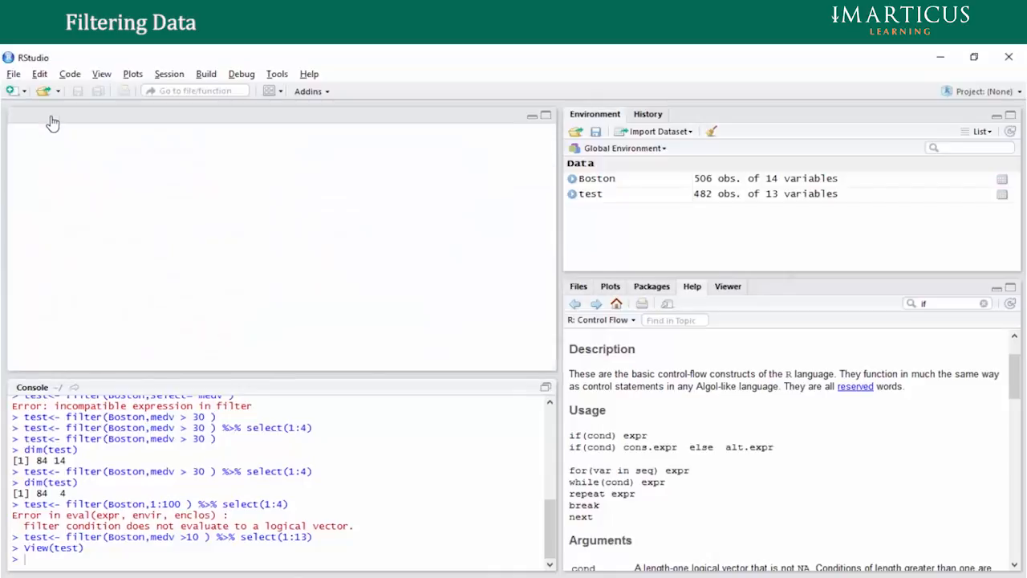
pyautogui.click(531, 114)
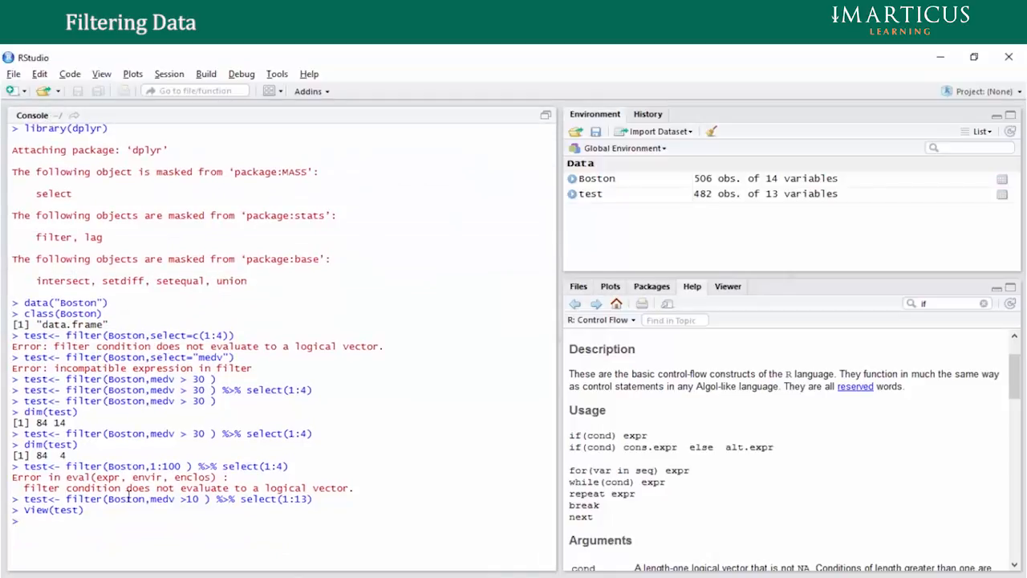